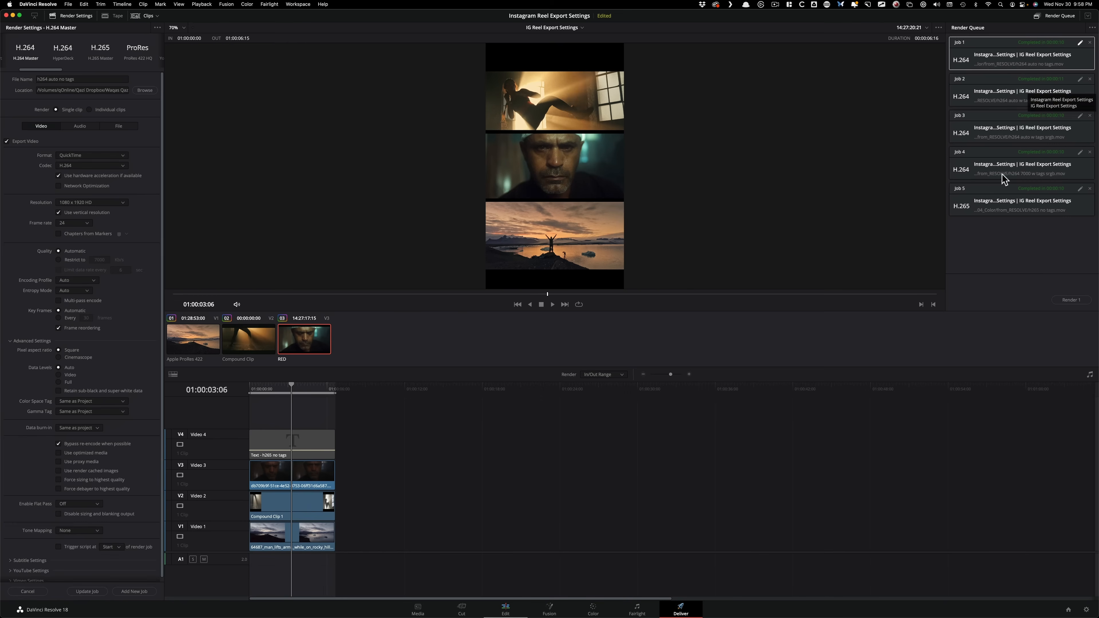
{"action": "mouse_move", "coordinate": [491, 404]}
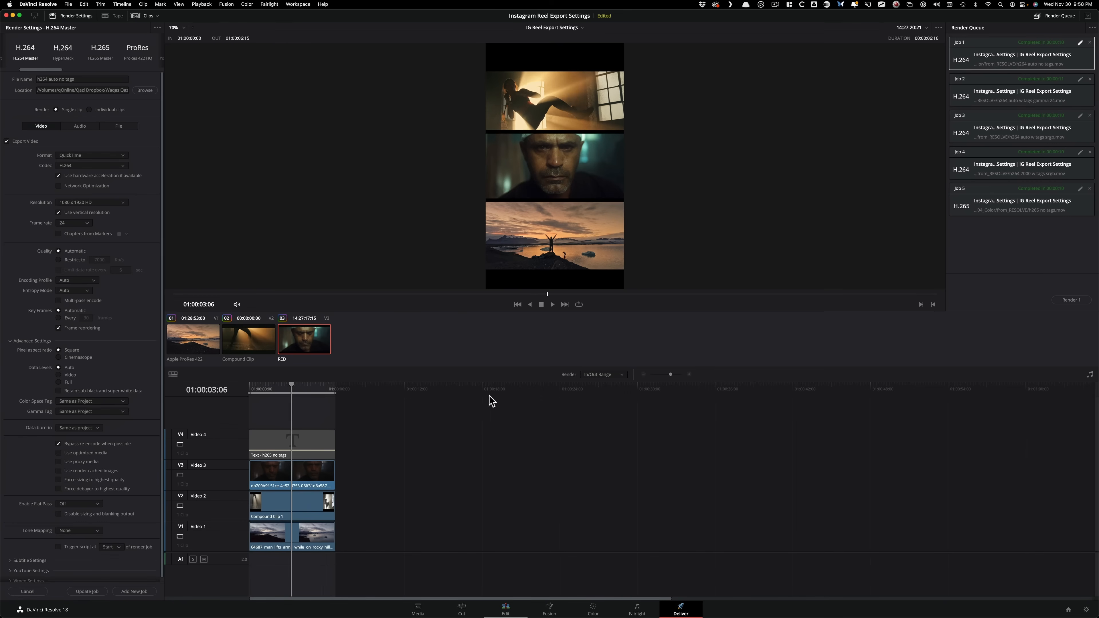
{"action": "mouse_move", "coordinate": [614, 297]}
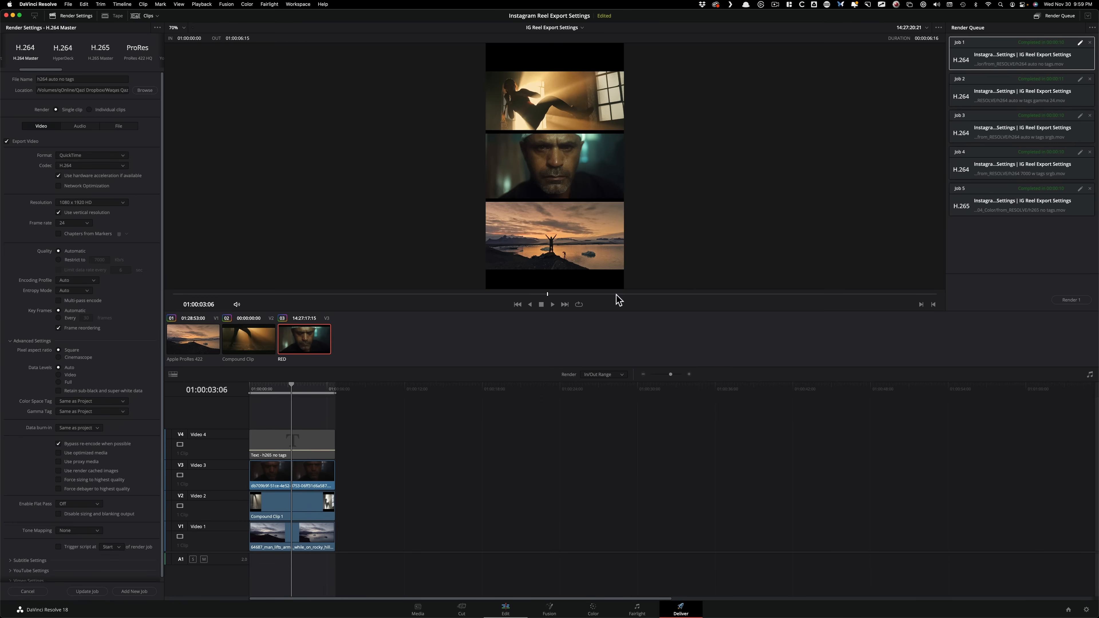
{"action": "mouse_move", "coordinate": [662, 340]}
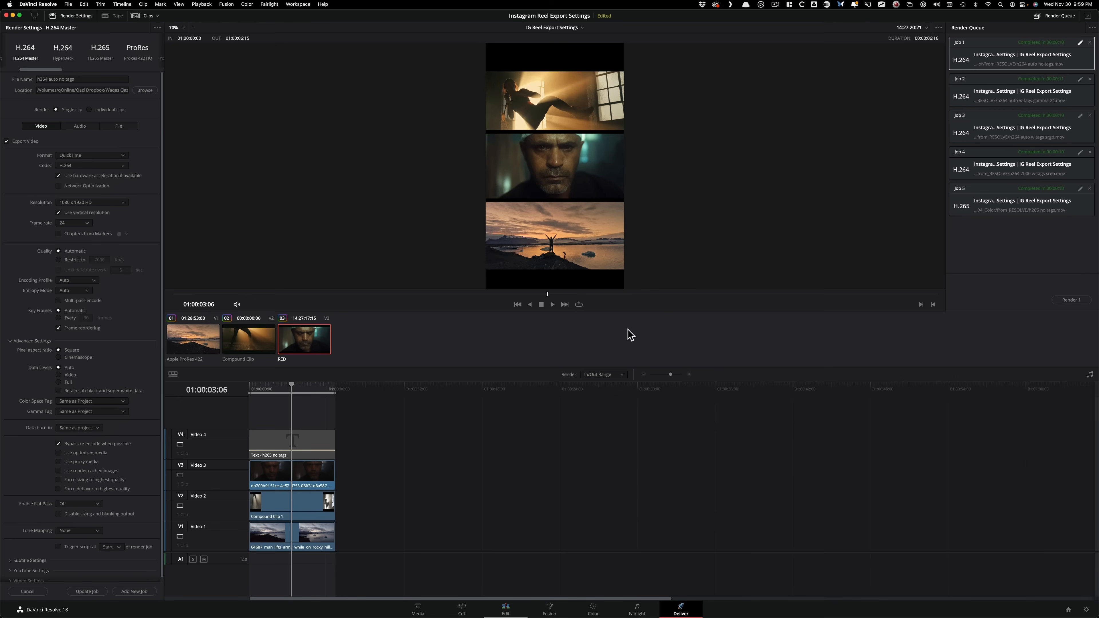
{"action": "mouse_move", "coordinate": [637, 352]}
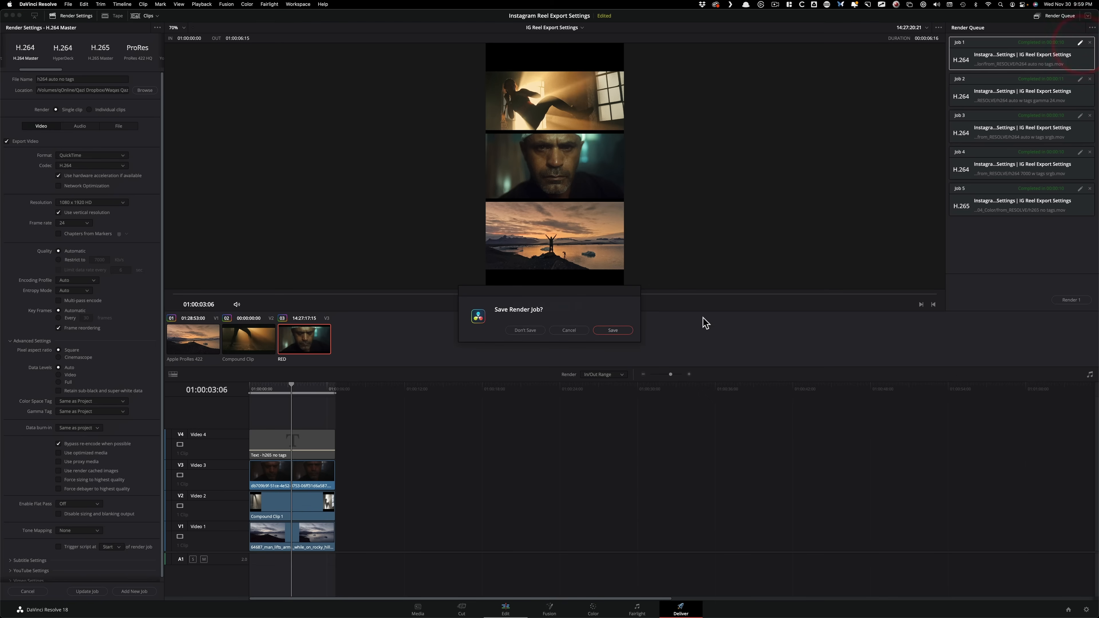
Step: Choose Don't Save so the first export job's edits are discarded
{"action": "left_click", "coordinate": [525, 330]}
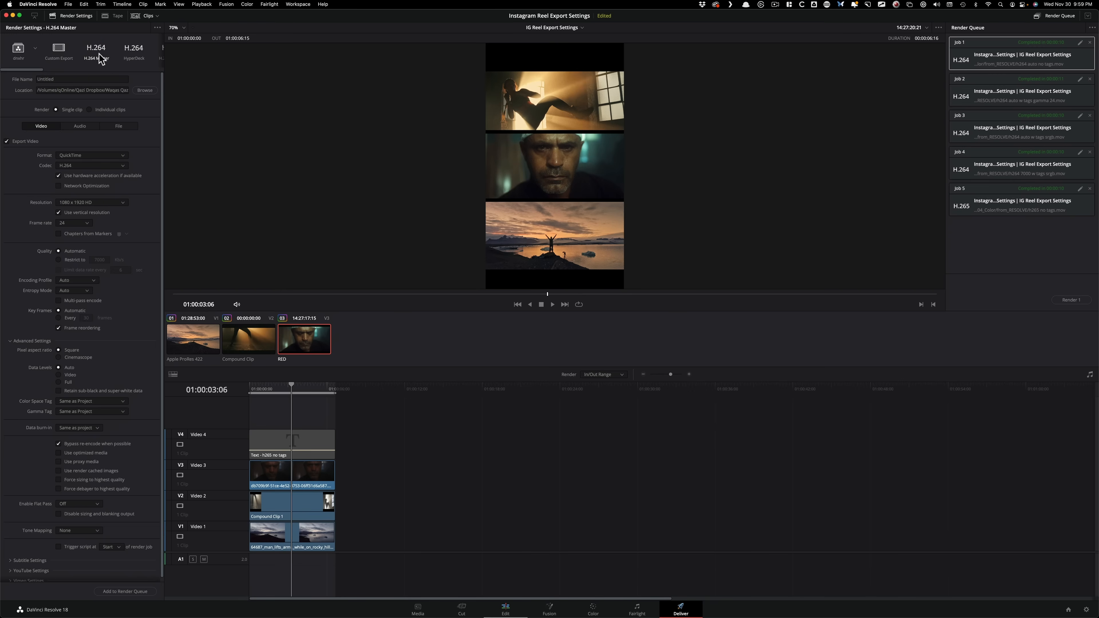
{"action": "mouse_move", "coordinate": [97, 230]}
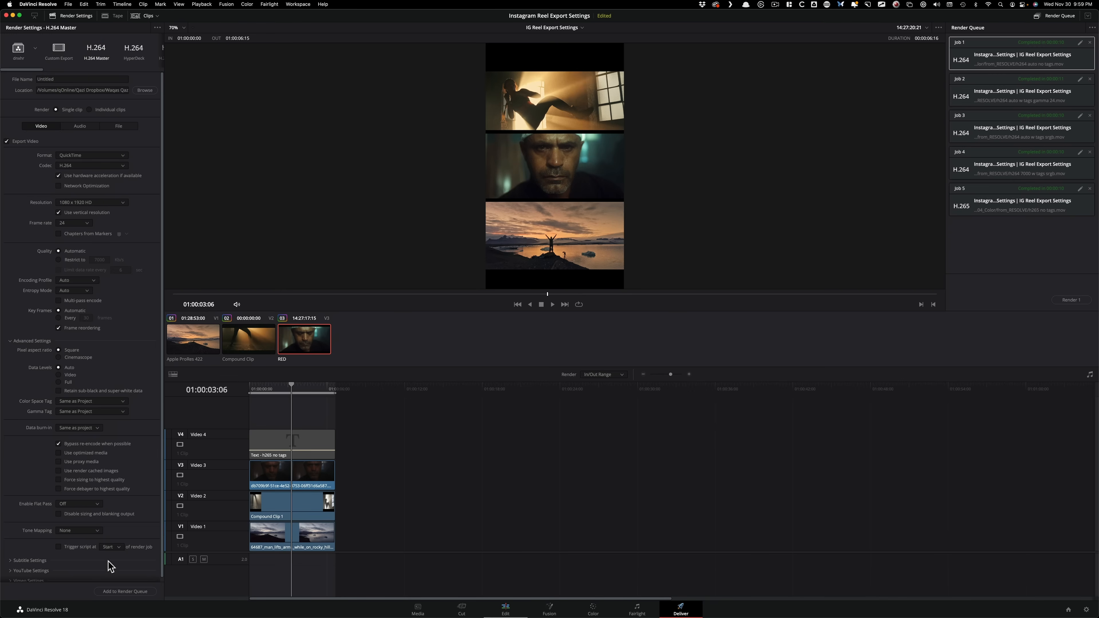
{"action": "mouse_move", "coordinate": [177, 502]}
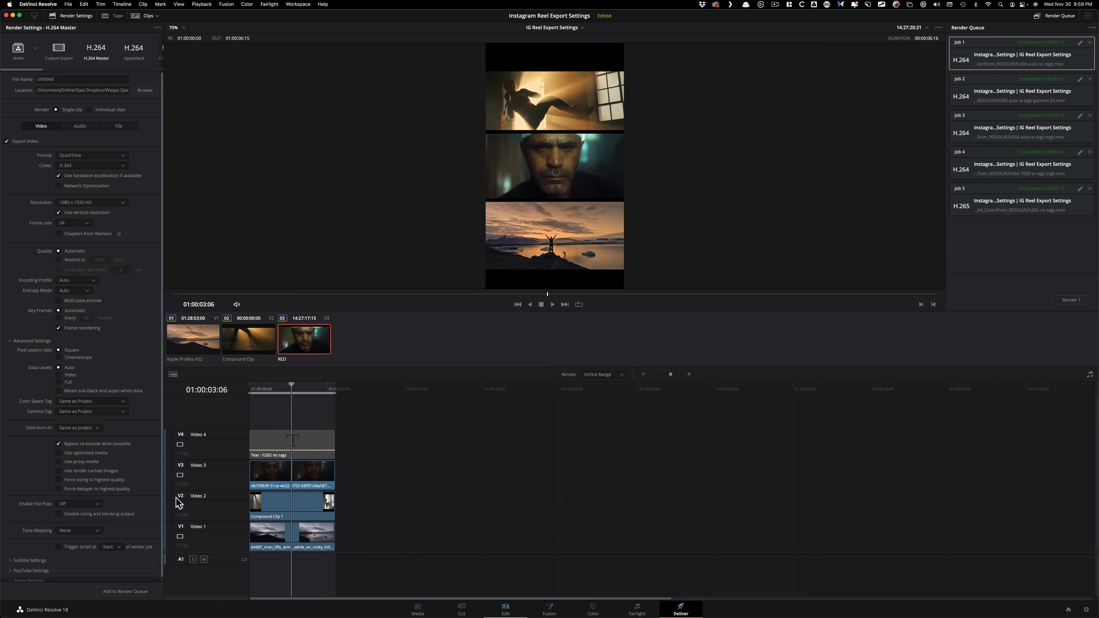
Step: Edit Job 2 from the Render Queue and re-show Advanced Settings to check its Rec.709 / Gamma 2.4 tags
{"action": "left_click", "coordinate": [1021, 96]}
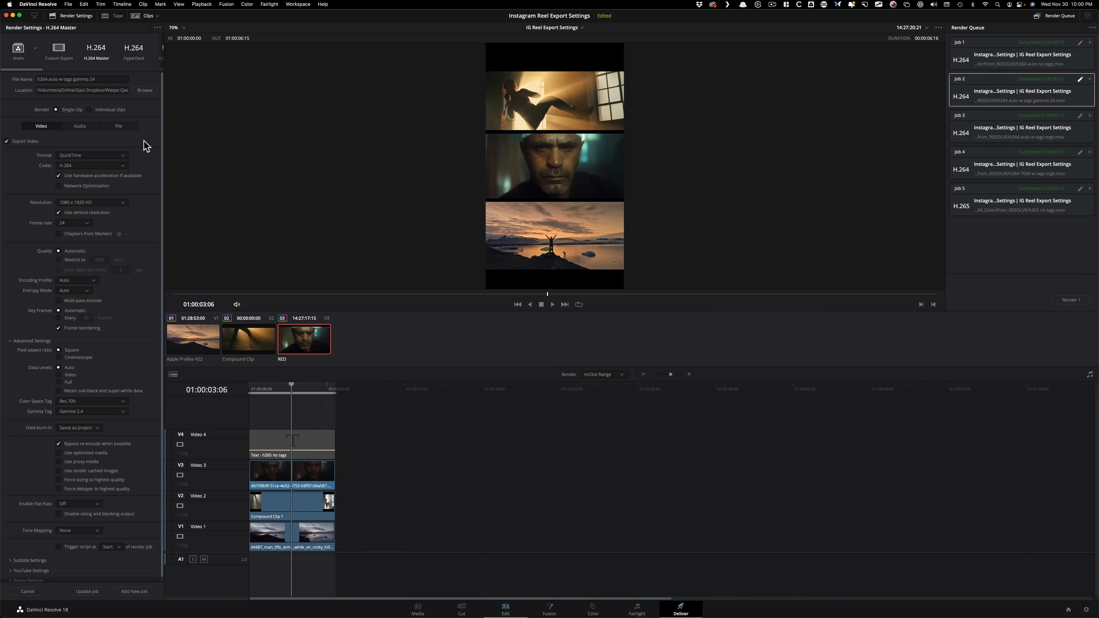
{"action": "mouse_move", "coordinate": [95, 160]}
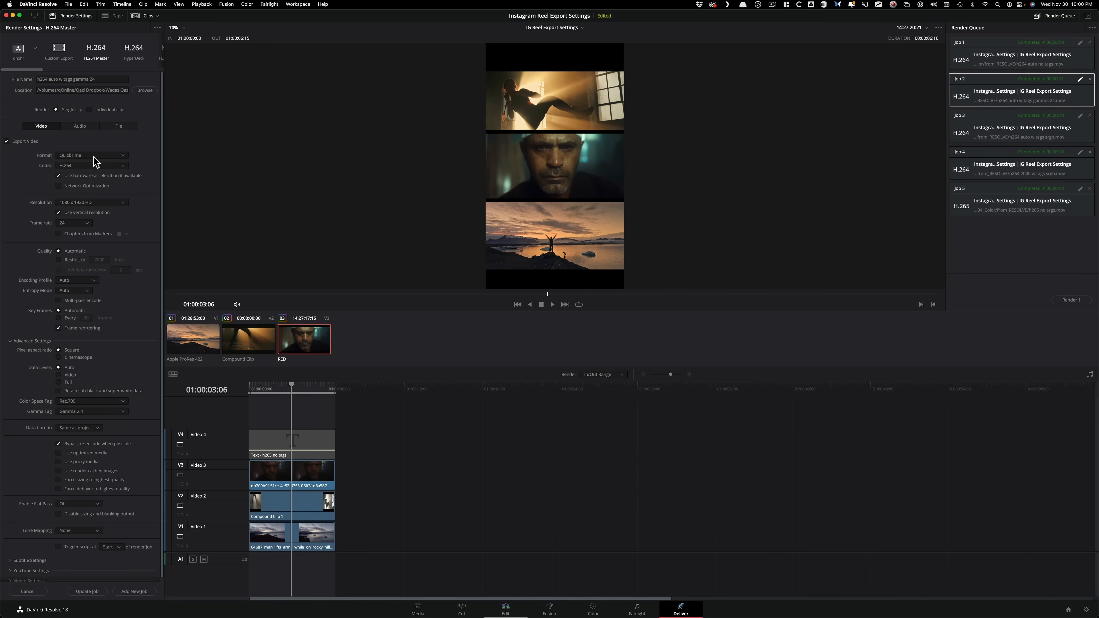
{"action": "mouse_move", "coordinate": [83, 339]}
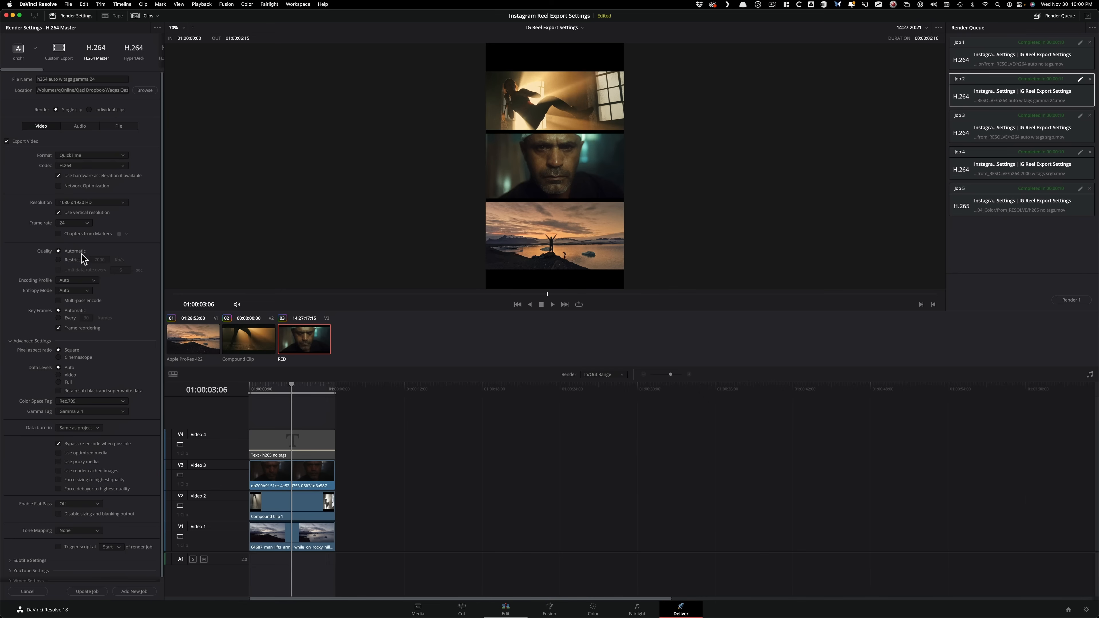
{"action": "mouse_move", "coordinate": [96, 254]}
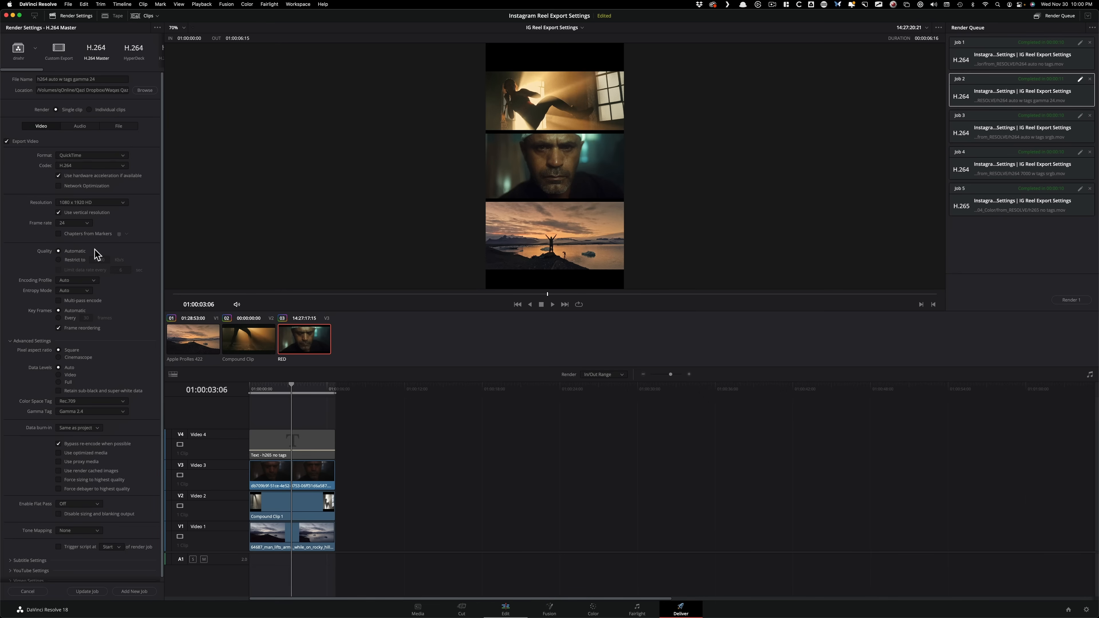
{"action": "left_click", "coordinate": [10, 341]}
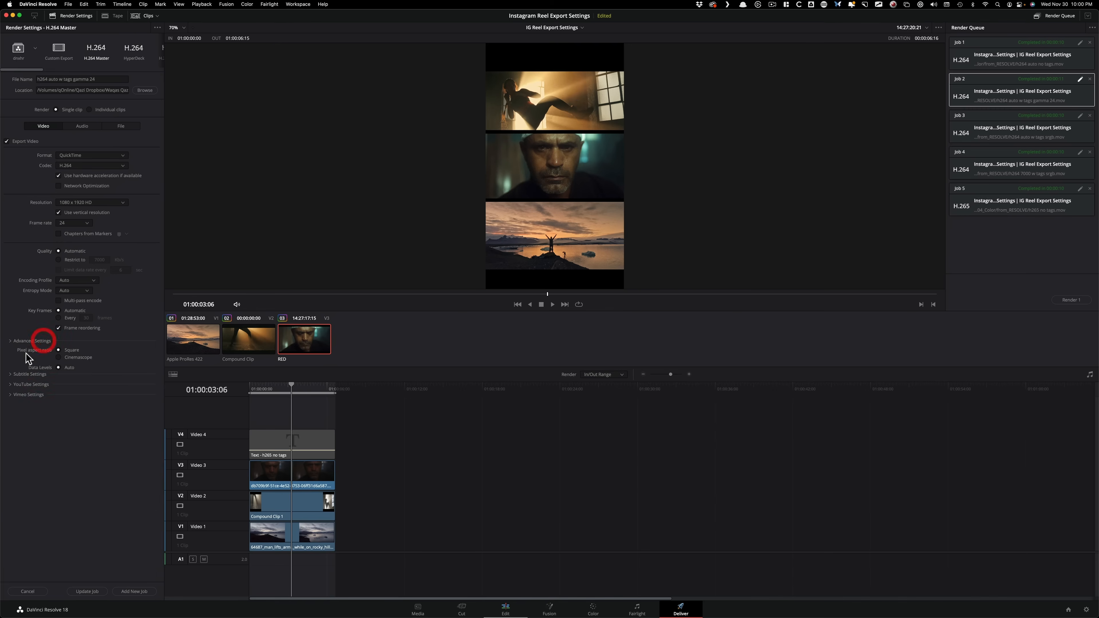
{"action": "left_click", "coordinate": [11, 341]}
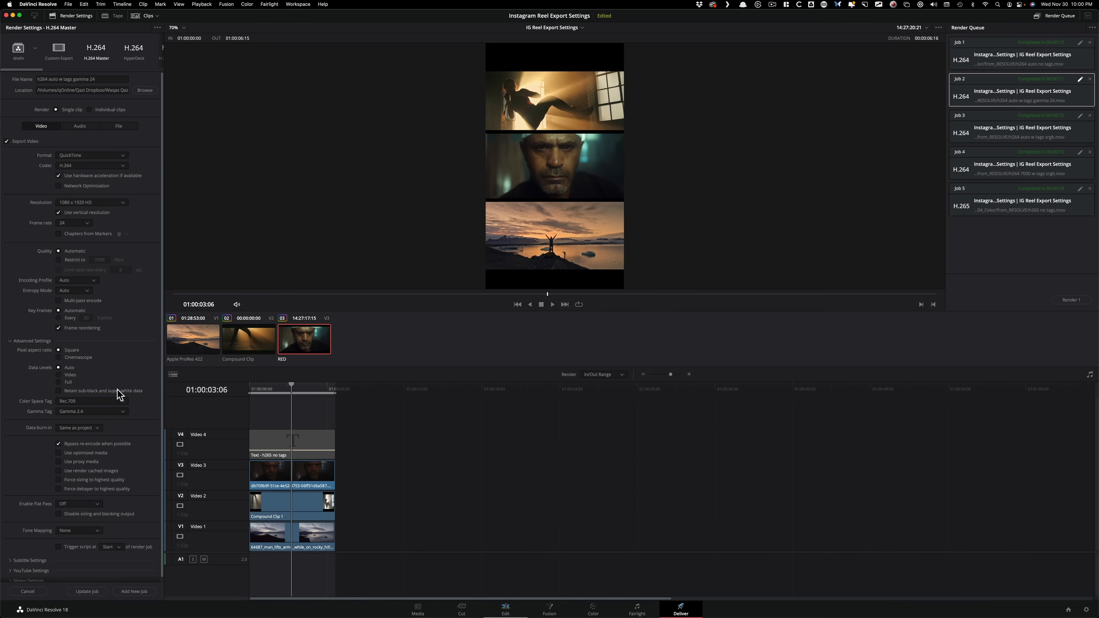
{"action": "mouse_move", "coordinate": [114, 412]}
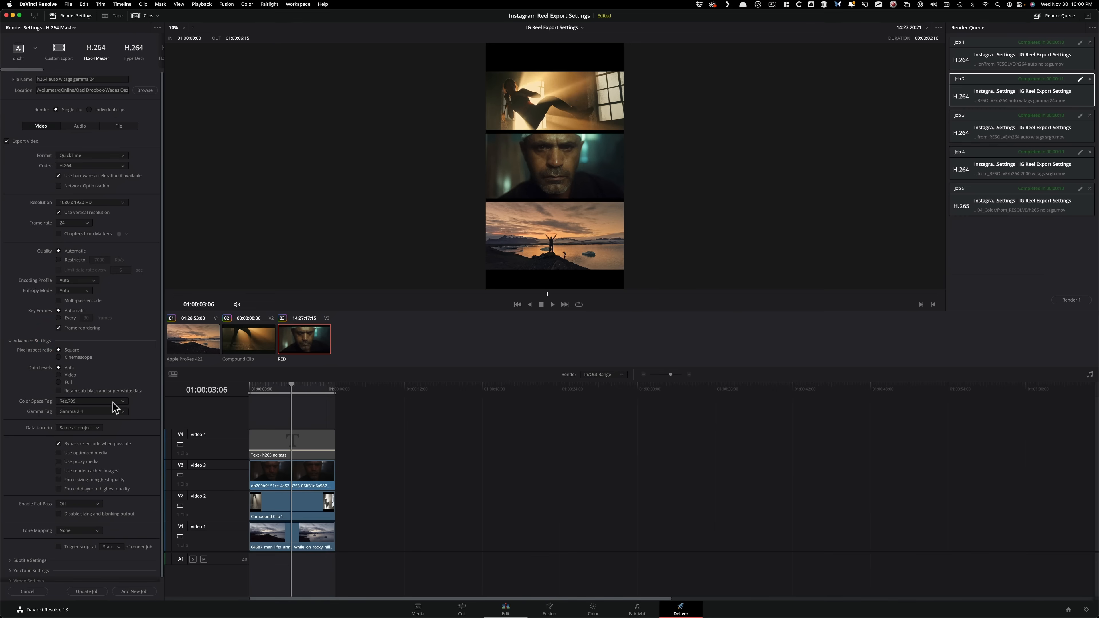
{"action": "mouse_move", "coordinate": [144, 405]}
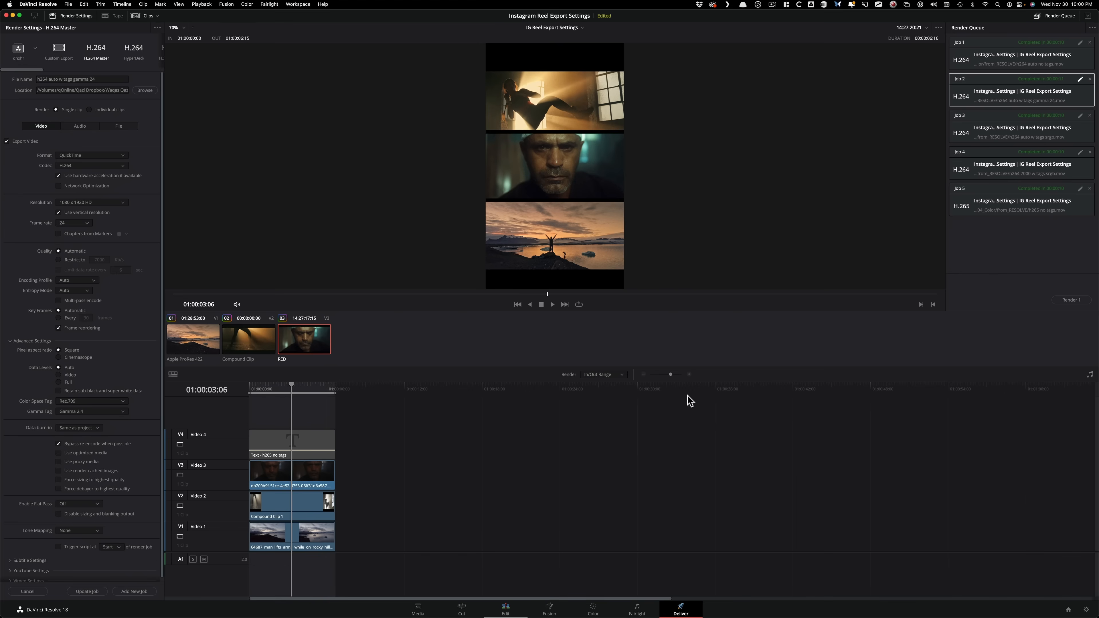
{"action": "mouse_move", "coordinate": [655, 451]}
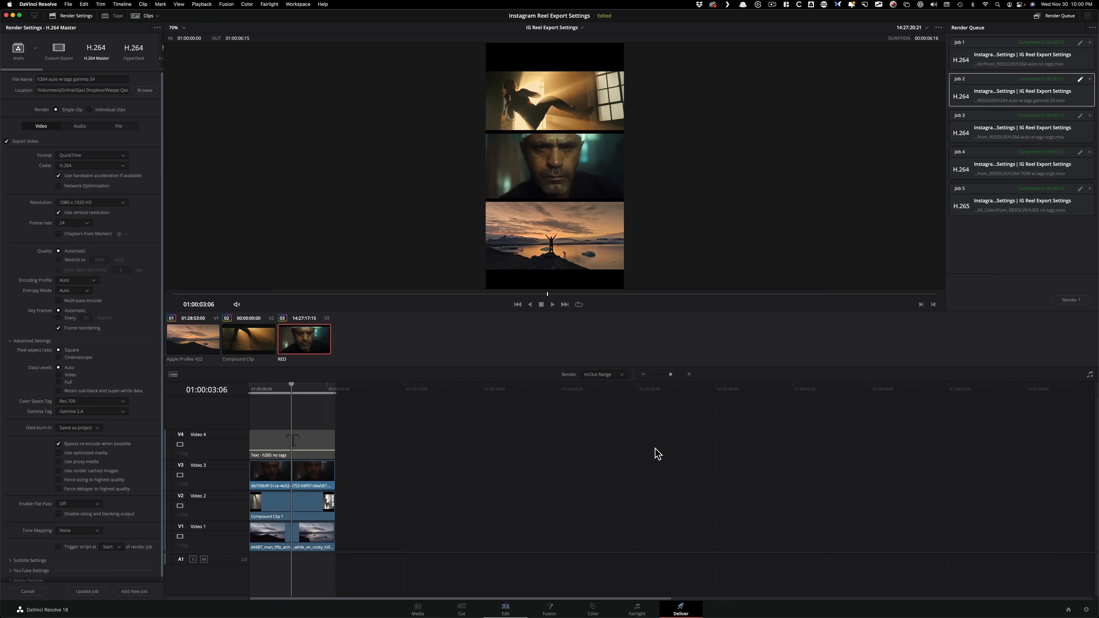
{"action": "mouse_move", "coordinate": [982, 474]}
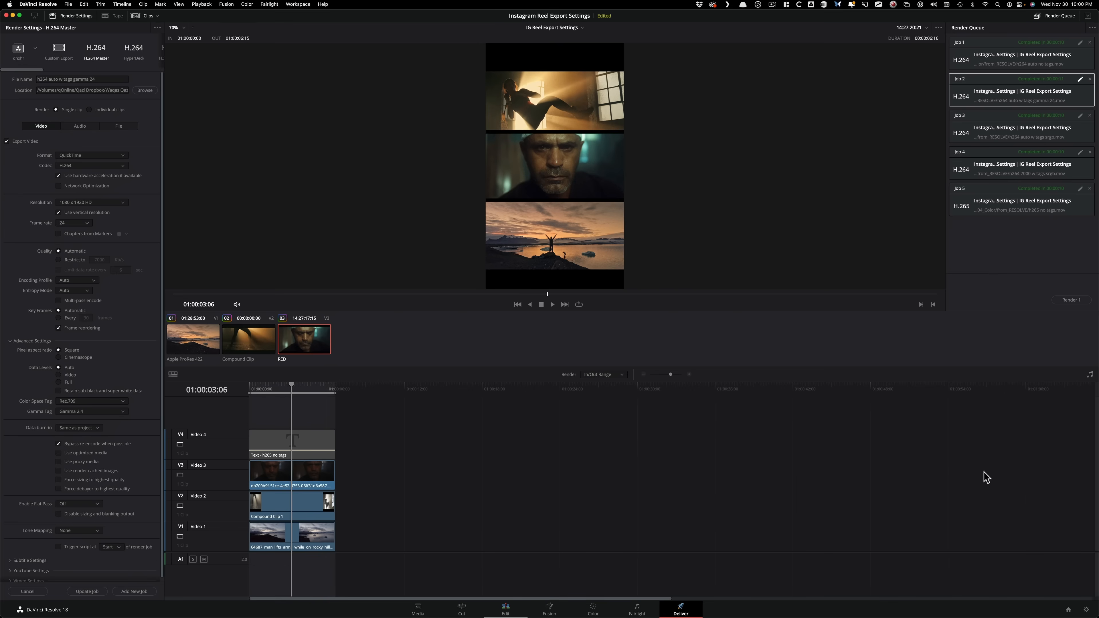
Step: In Project Settings > Color Management, review the Output Color Space list and pick an entry
{"action": "left_click", "coordinate": [580, 142]}
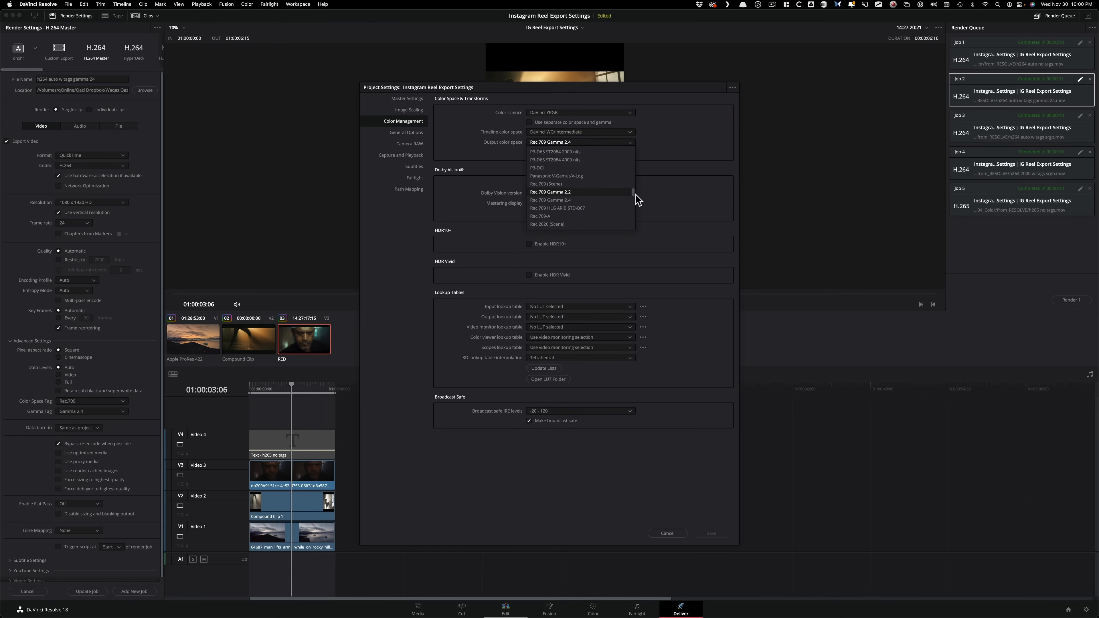
{"action": "left_click", "coordinate": [579, 142]}
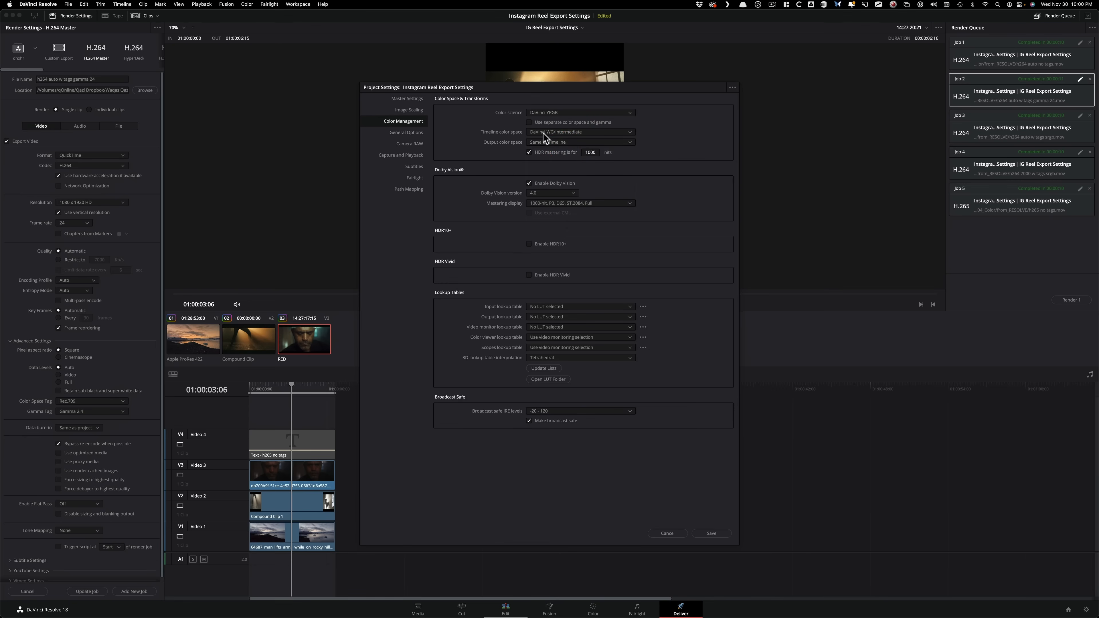
{"action": "mouse_move", "coordinate": [596, 138]}
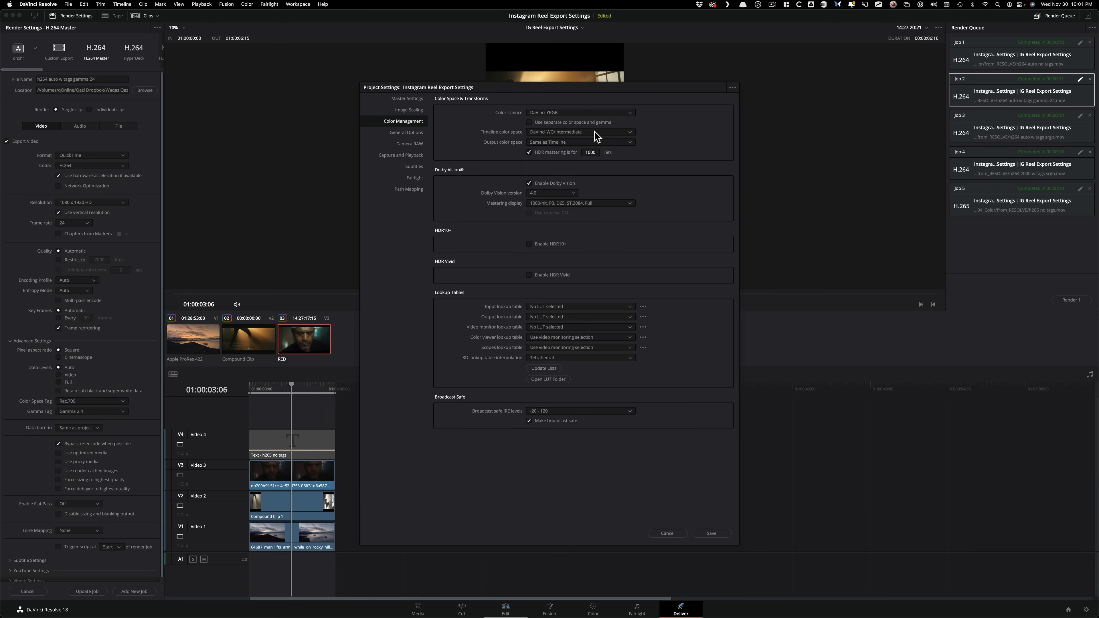
{"action": "mouse_move", "coordinate": [705, 238]}
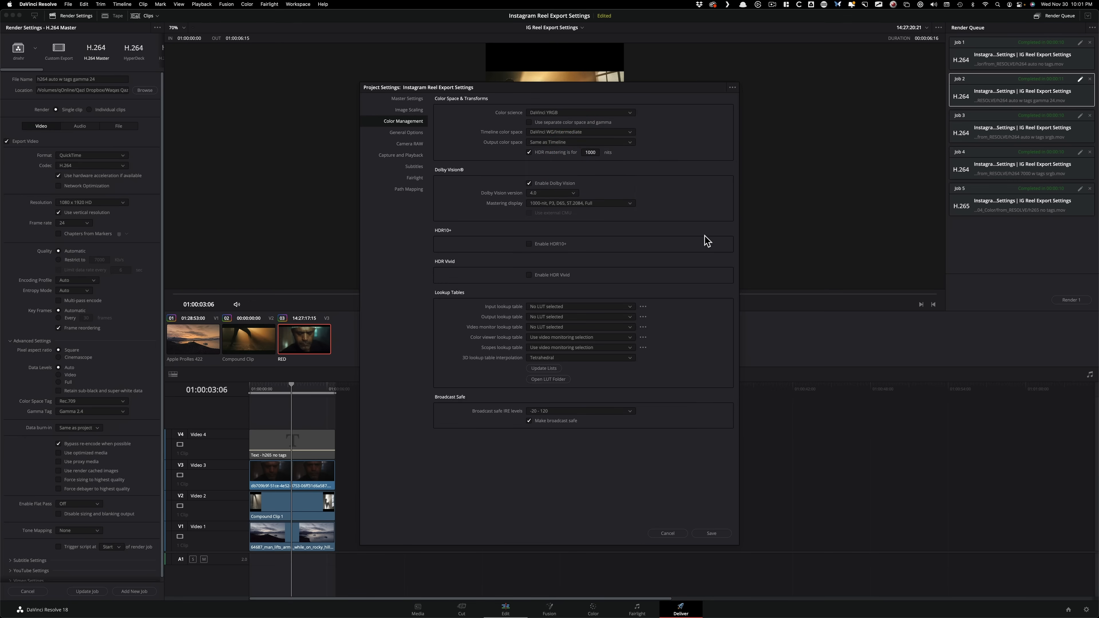
{"action": "mouse_move", "coordinate": [559, 146]}
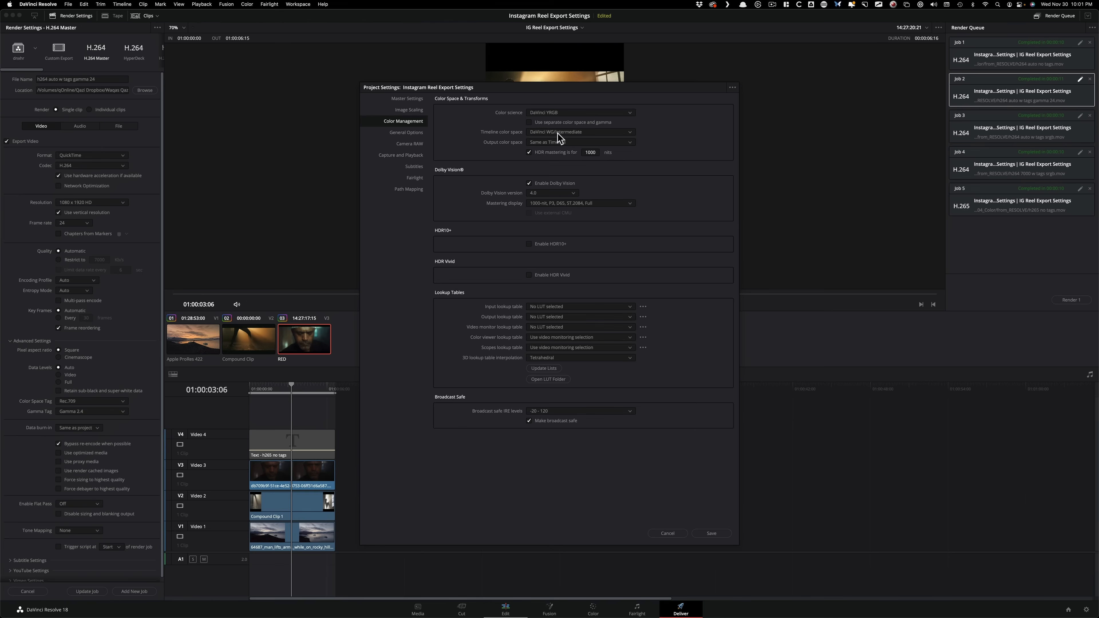
{"action": "mouse_move", "coordinate": [615, 131]}
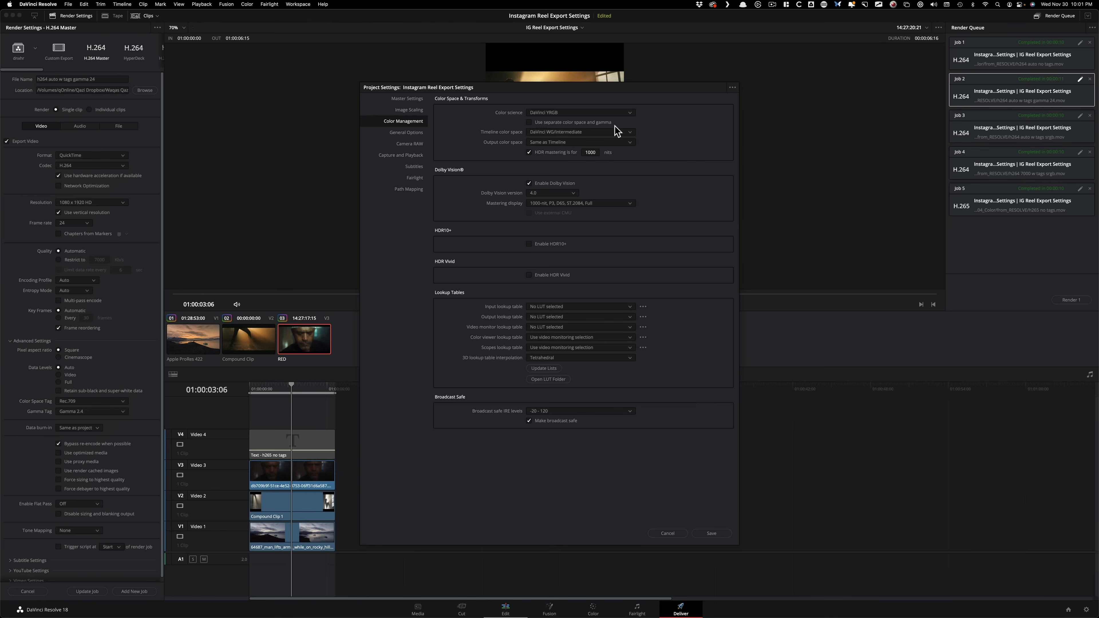
{"action": "left_click", "coordinate": [580, 142]}
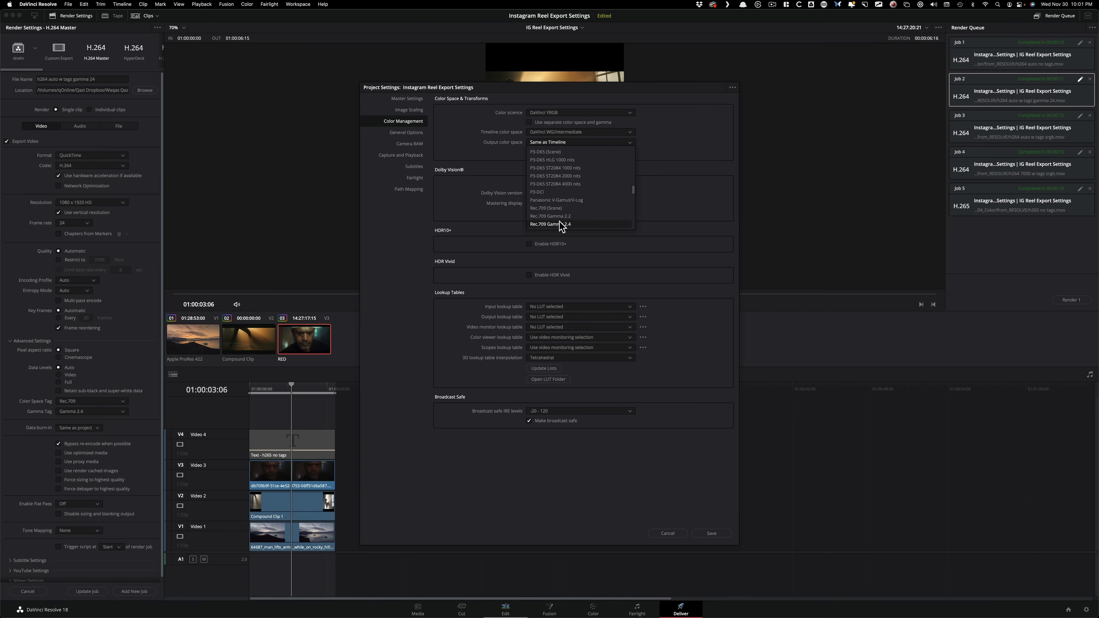
{"action": "left_click", "coordinate": [550, 224]}
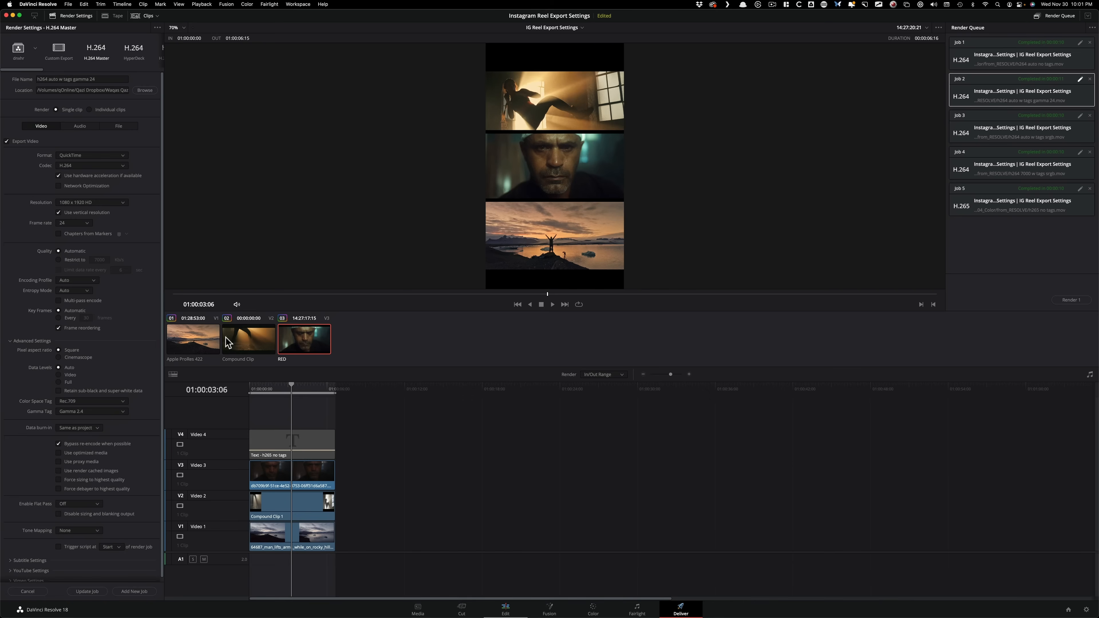
{"action": "mouse_move", "coordinate": [191, 424]}
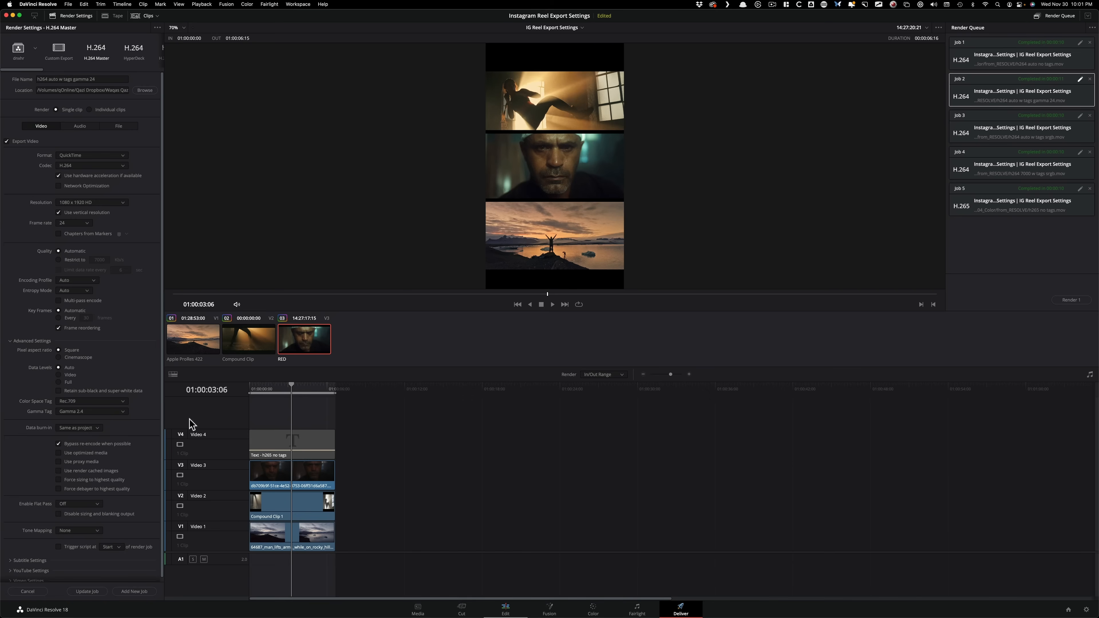
{"action": "mouse_move", "coordinate": [796, 525]}
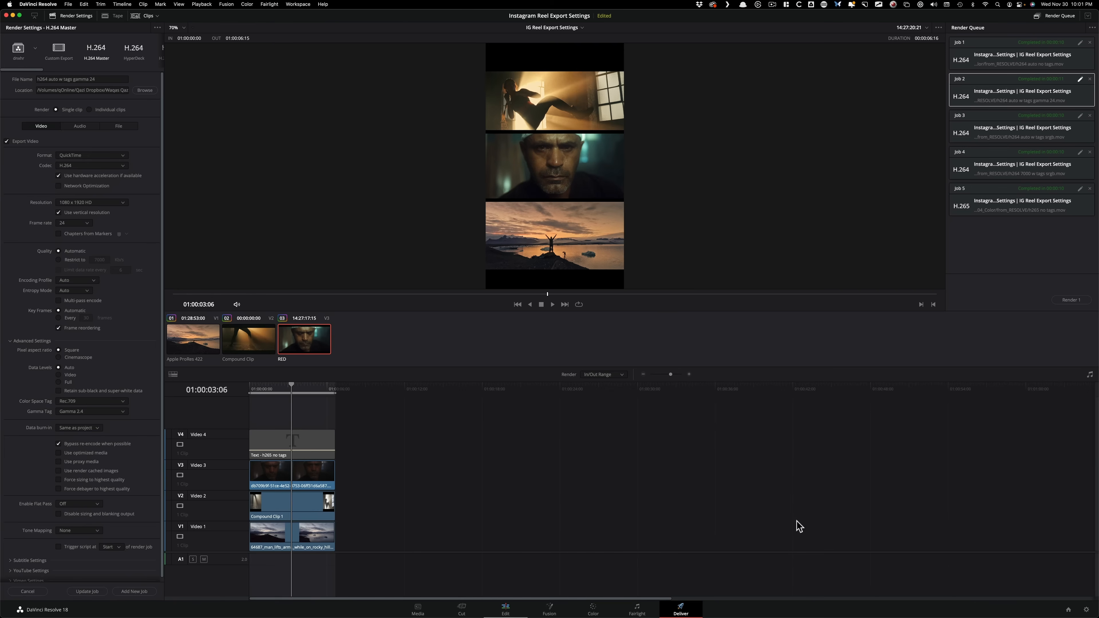
{"action": "mouse_move", "coordinate": [83, 397]}
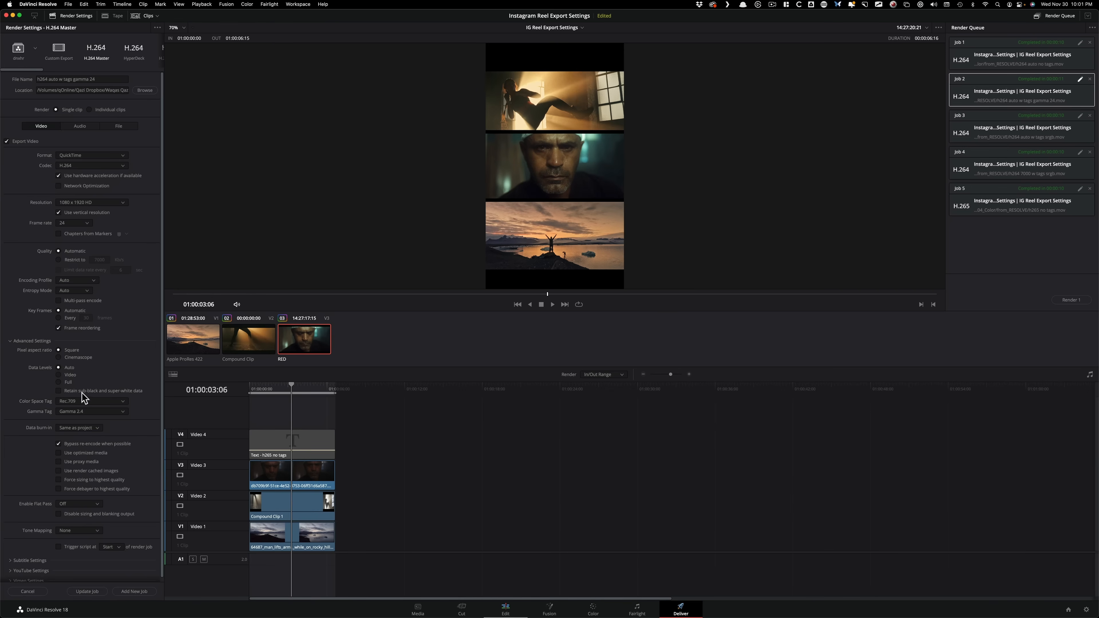
{"action": "mouse_move", "coordinate": [116, 419]}
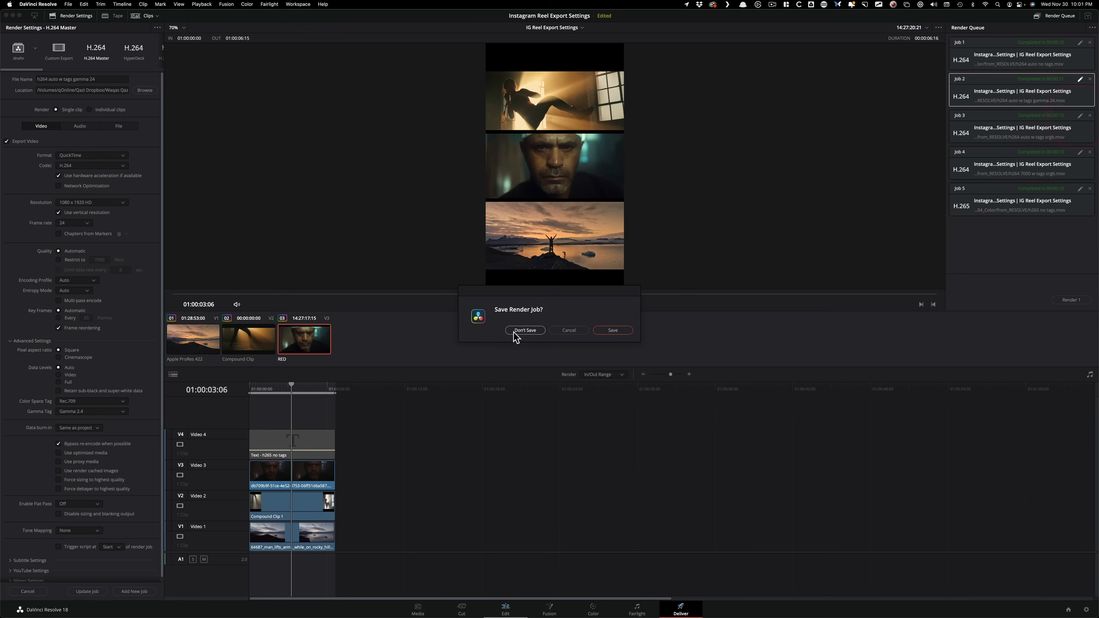
Step: Choose Don't Save to load Job 3's H.264 auto quality with Rec.709 and sRGB tags
{"action": "left_click", "coordinate": [526, 330]}
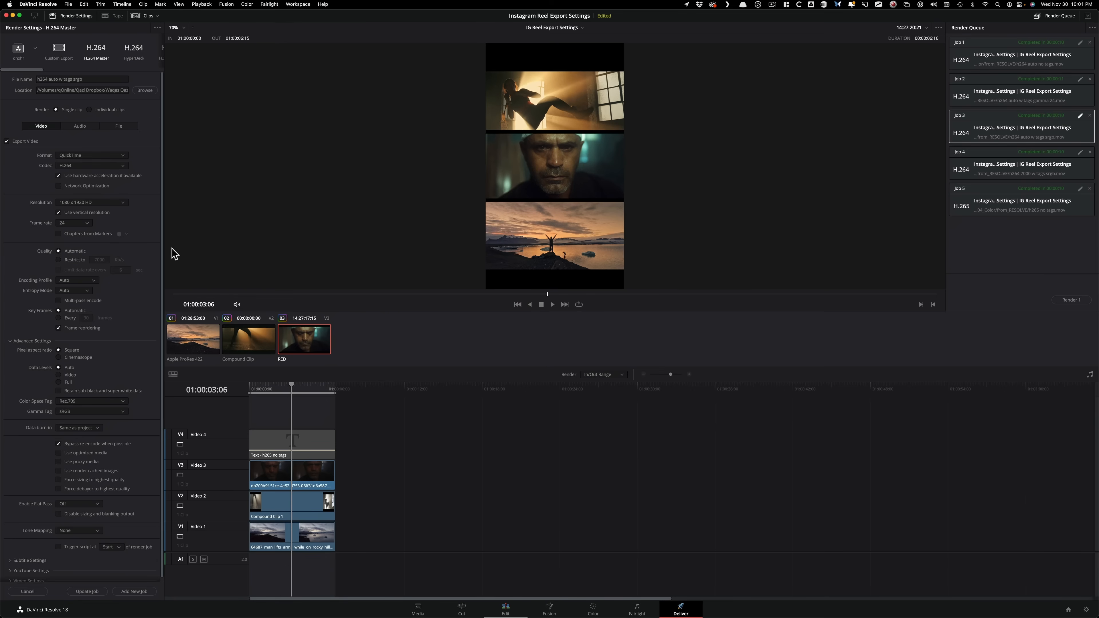
{"action": "mouse_move", "coordinate": [74, 334]}
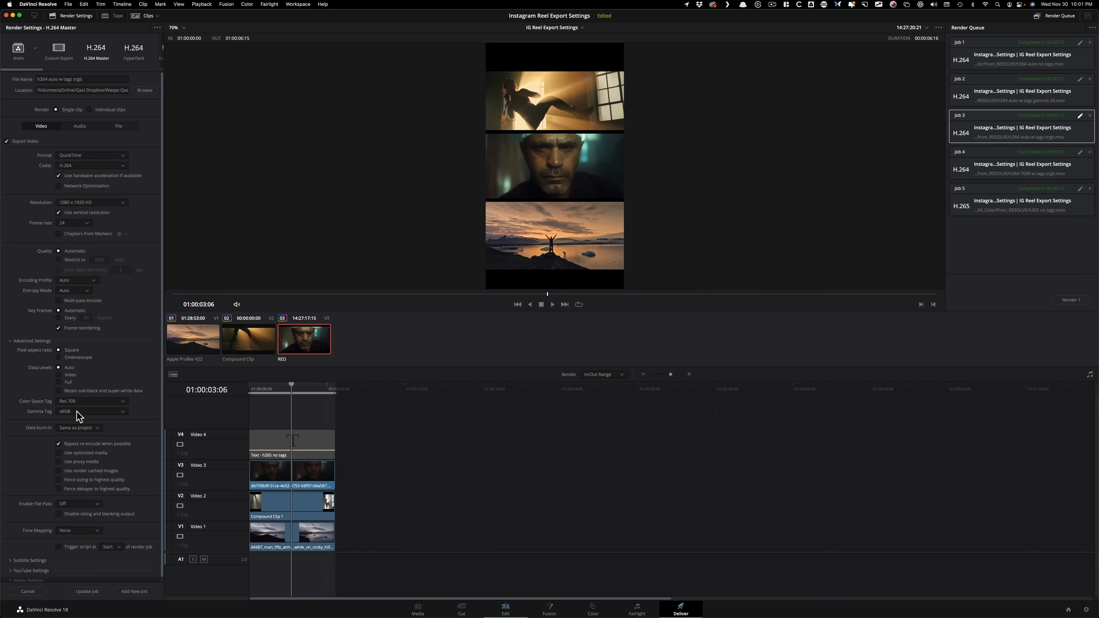
{"action": "mouse_move", "coordinate": [448, 427]}
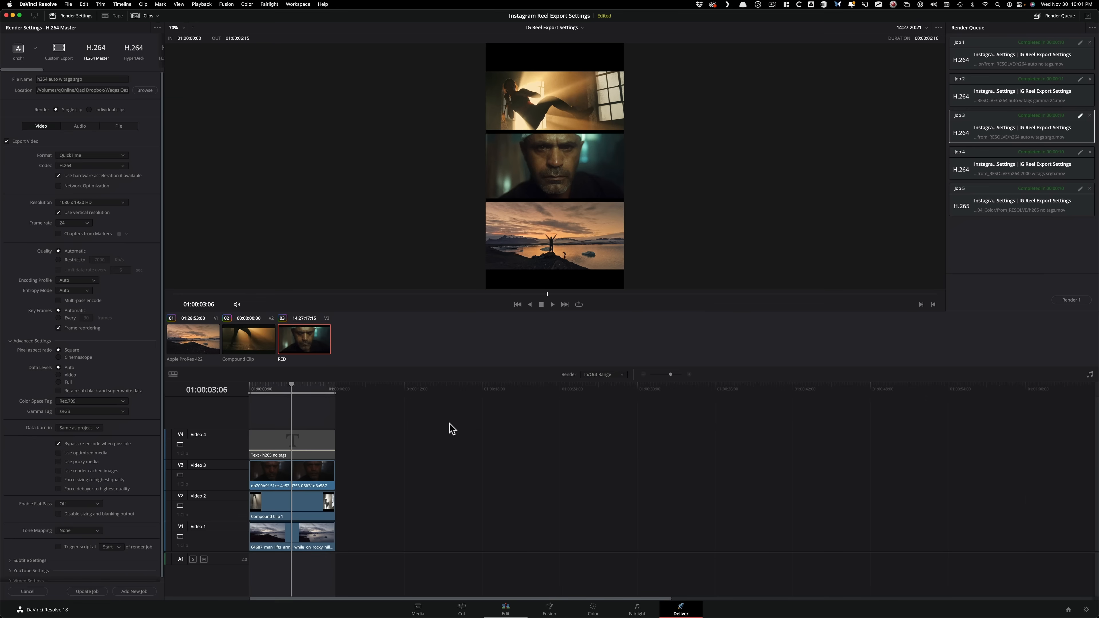
{"action": "mouse_move", "coordinate": [84, 407]}
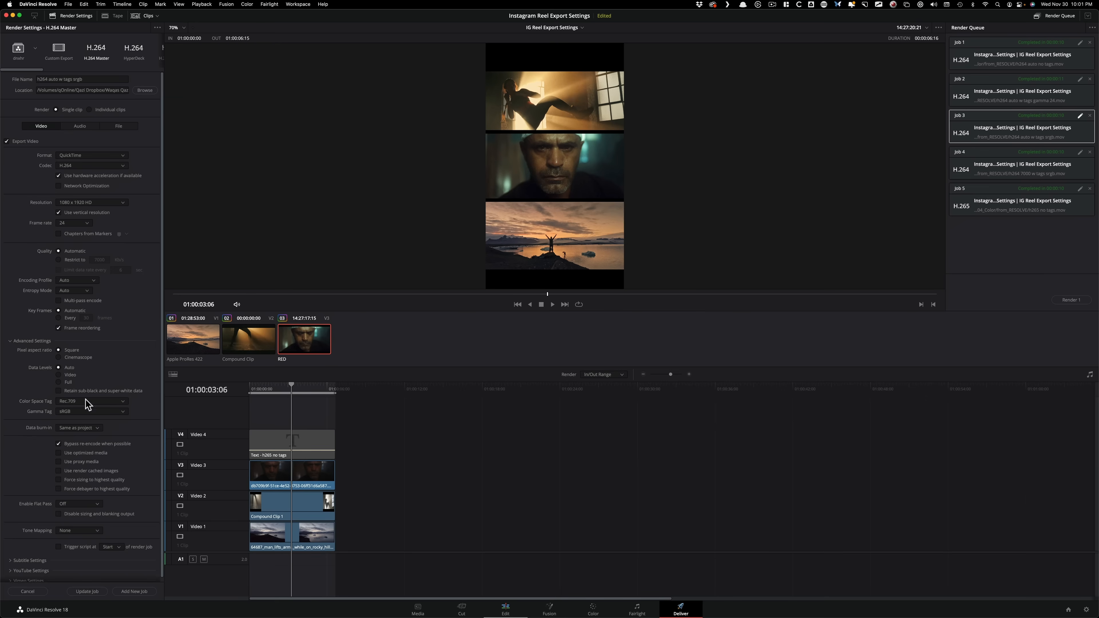
{"action": "mouse_move", "coordinate": [1070, 165]}
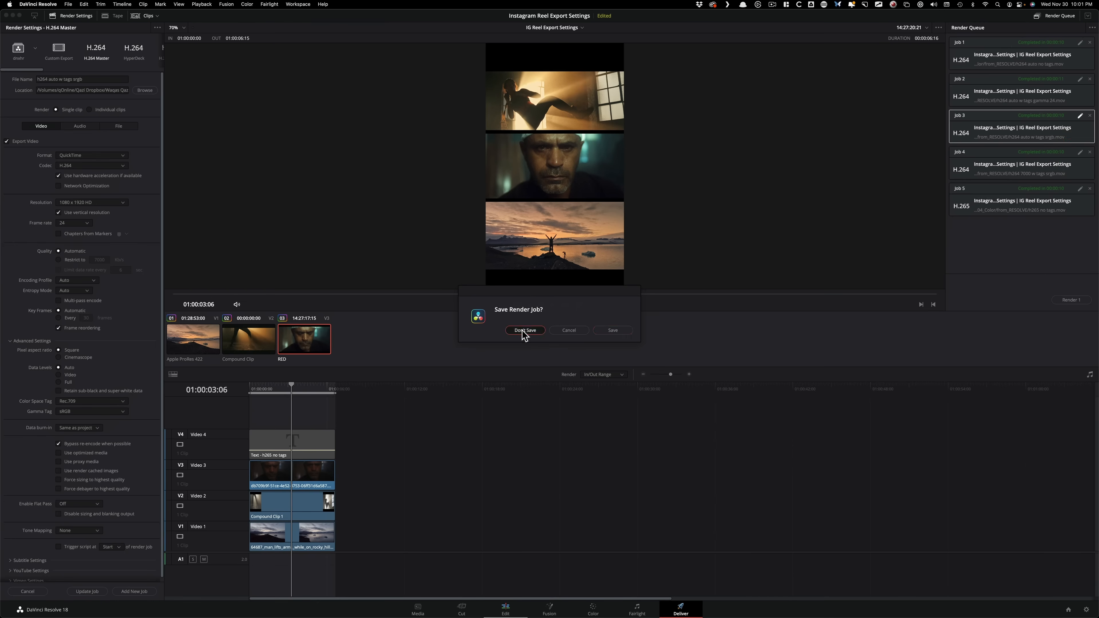
Step: Choose Don't Save to load Job 4's H.264 restricted to 7000 Kb/s with sRGB tags
{"action": "left_click", "coordinate": [525, 330]}
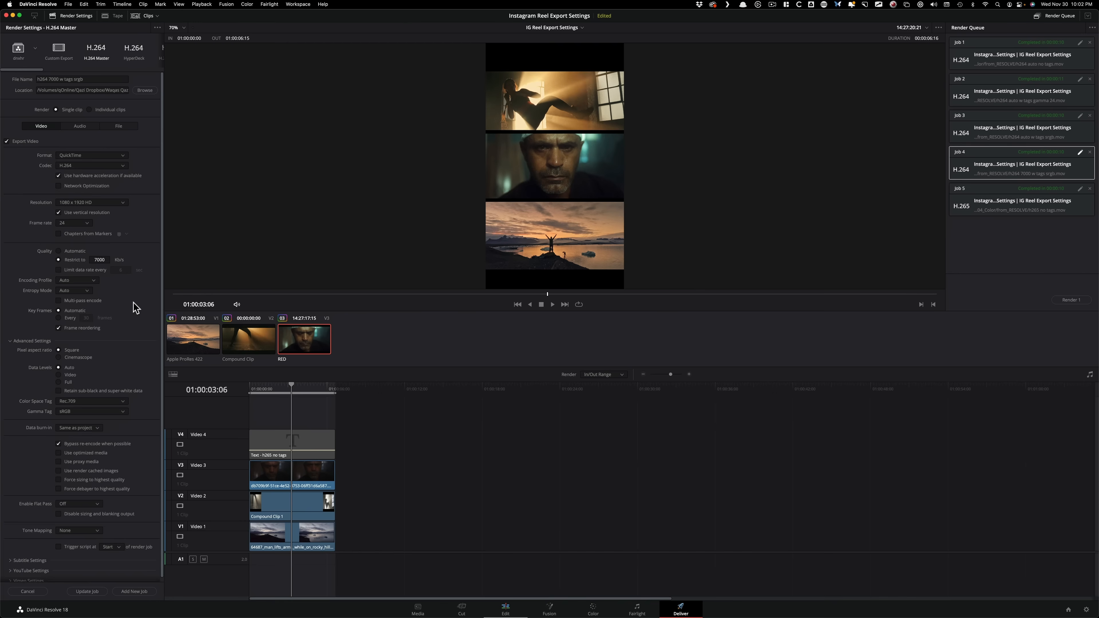
{"action": "mouse_move", "coordinate": [724, 332]}
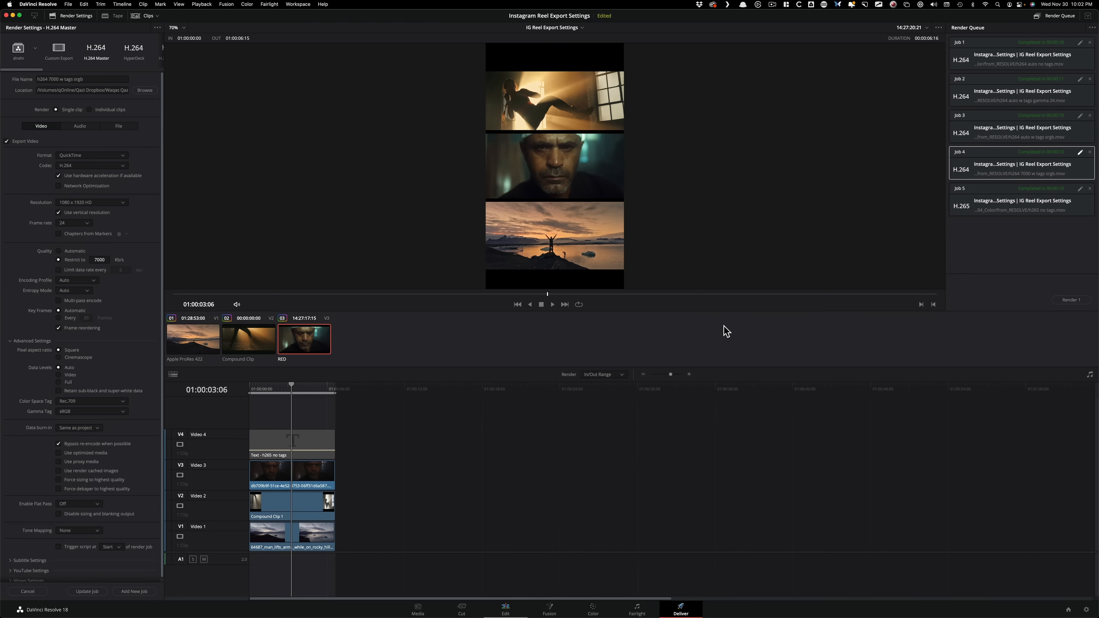
{"action": "mouse_move", "coordinate": [586, 308]}
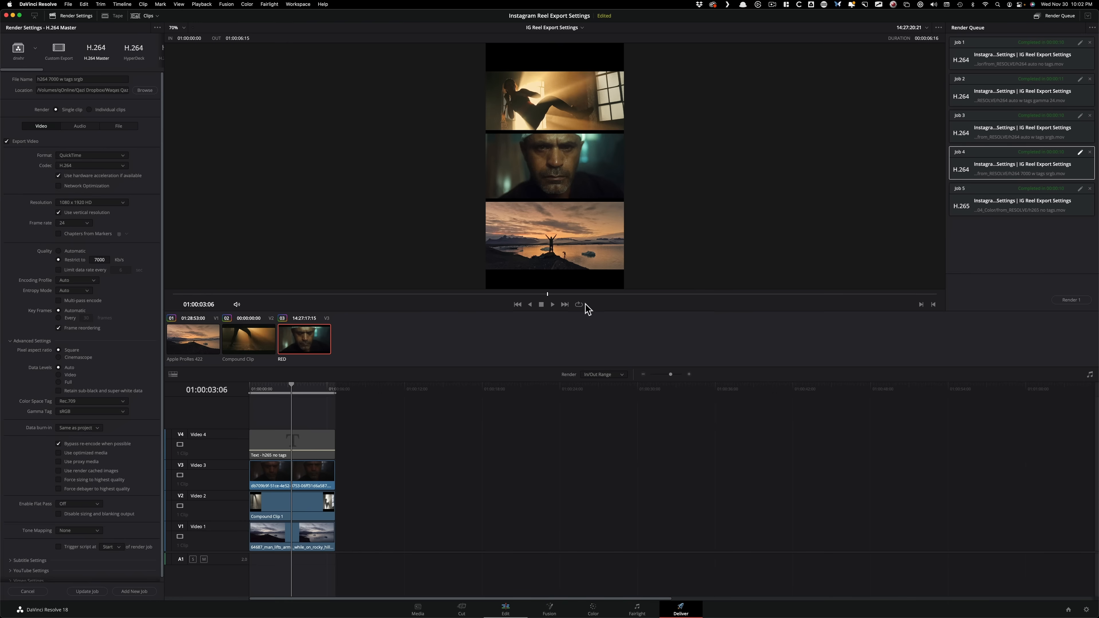
{"action": "mouse_move", "coordinate": [176, 321]}
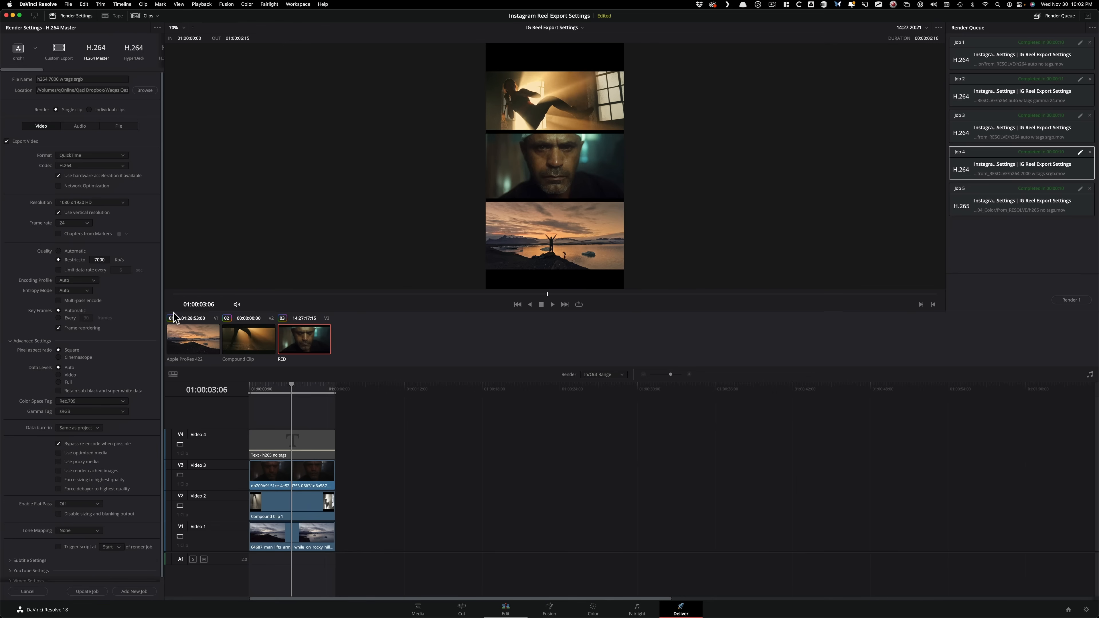
{"action": "mouse_move", "coordinate": [641, 341]}
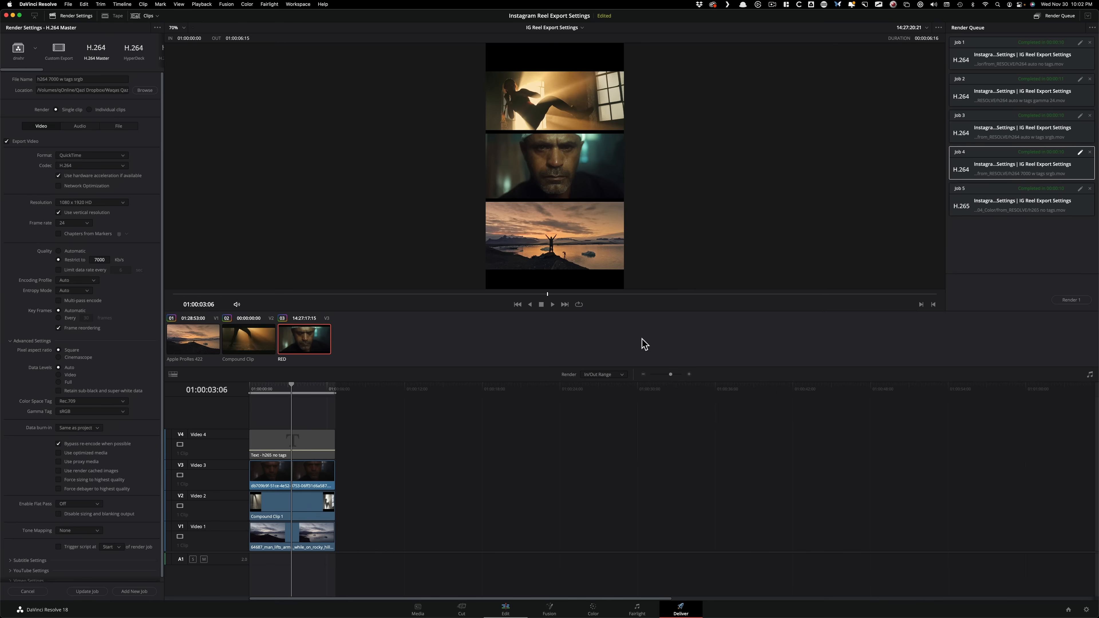
{"action": "mouse_move", "coordinate": [621, 338]}
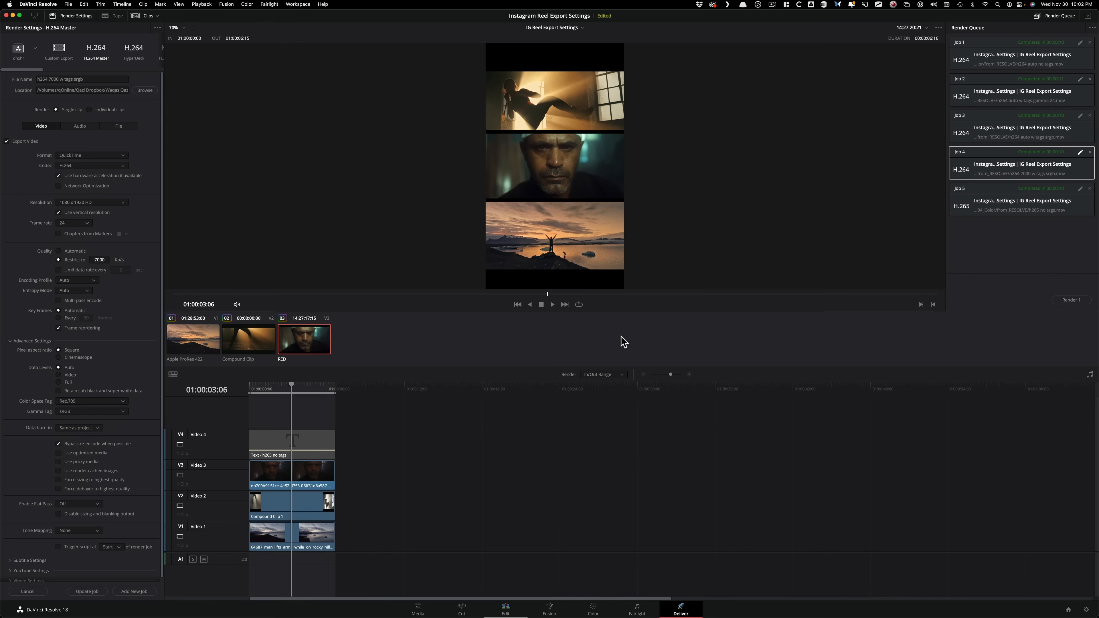
{"action": "mouse_move", "coordinate": [192, 271]}
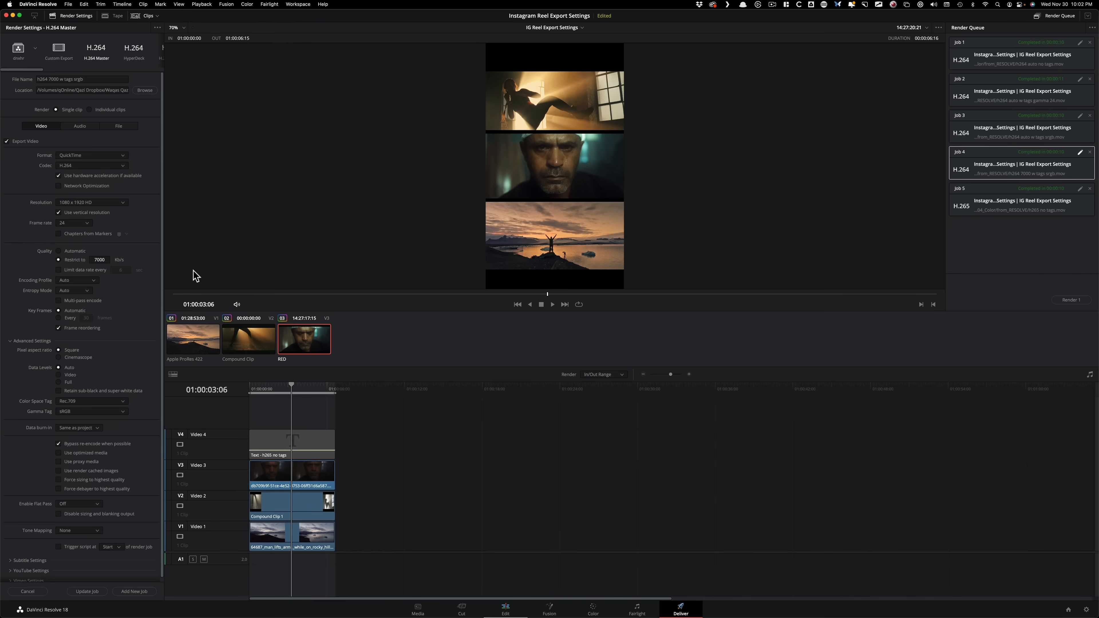
{"action": "mouse_move", "coordinate": [129, 317]}
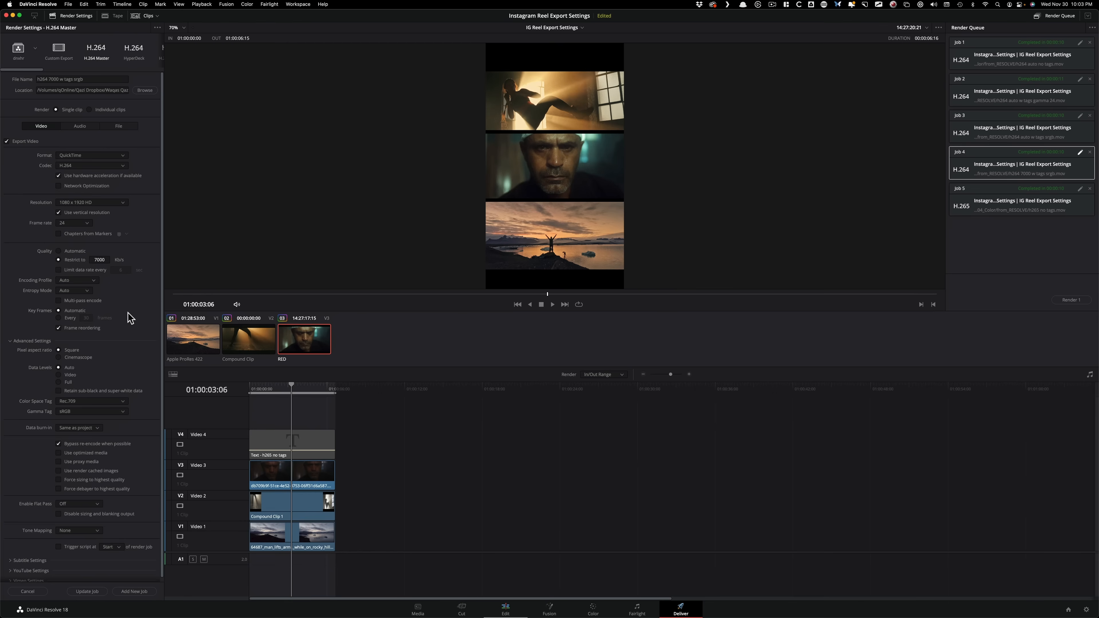
{"action": "mouse_move", "coordinate": [211, 321]}
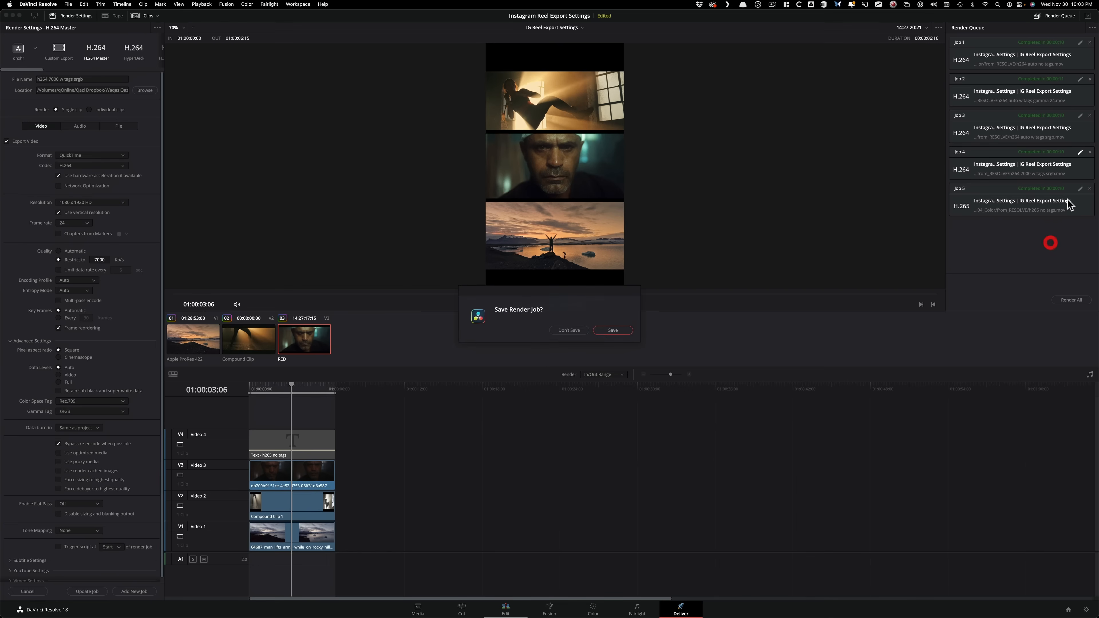
Step: Choose Don't Save to load Job 5's H.265 Master with tags Same as Project
{"action": "left_click", "coordinate": [613, 330]}
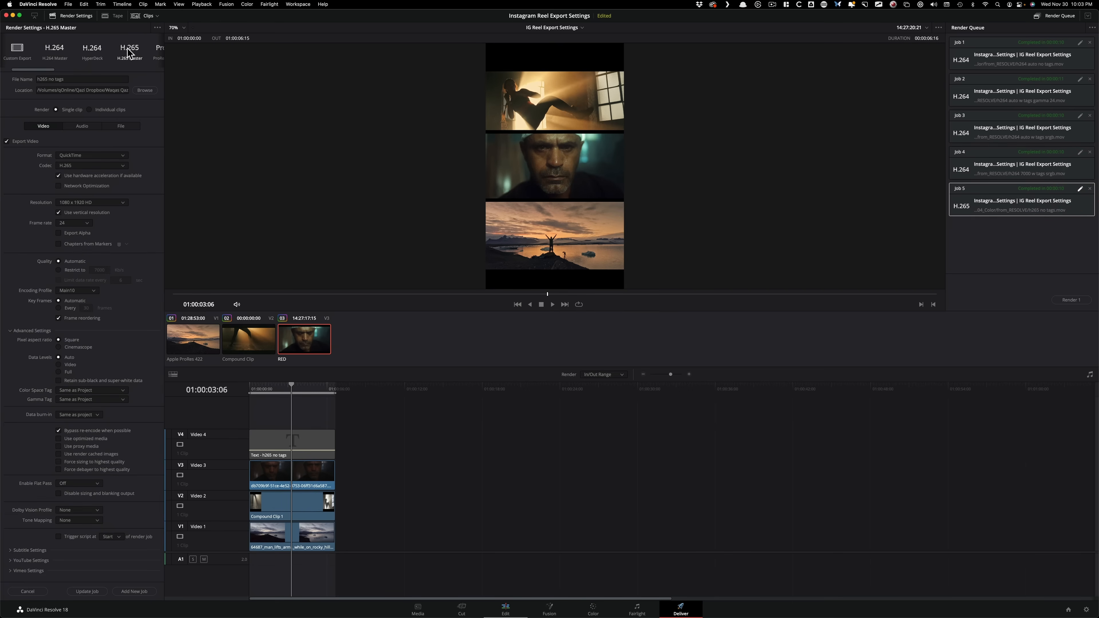
{"action": "mouse_move", "coordinate": [136, 58]}
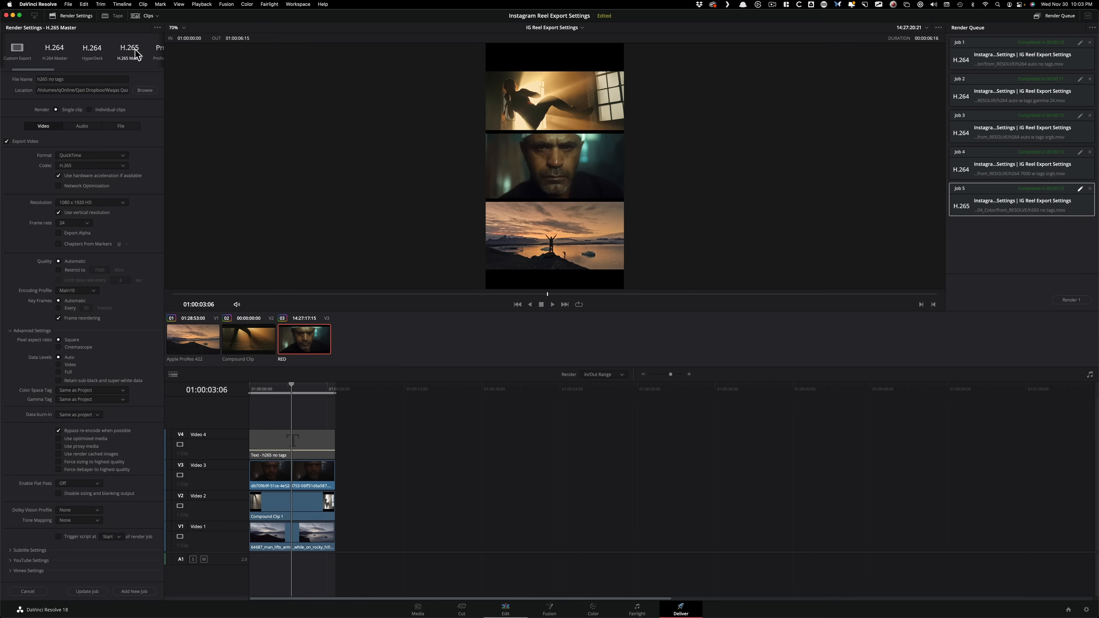
{"action": "mouse_move", "coordinate": [113, 403]}
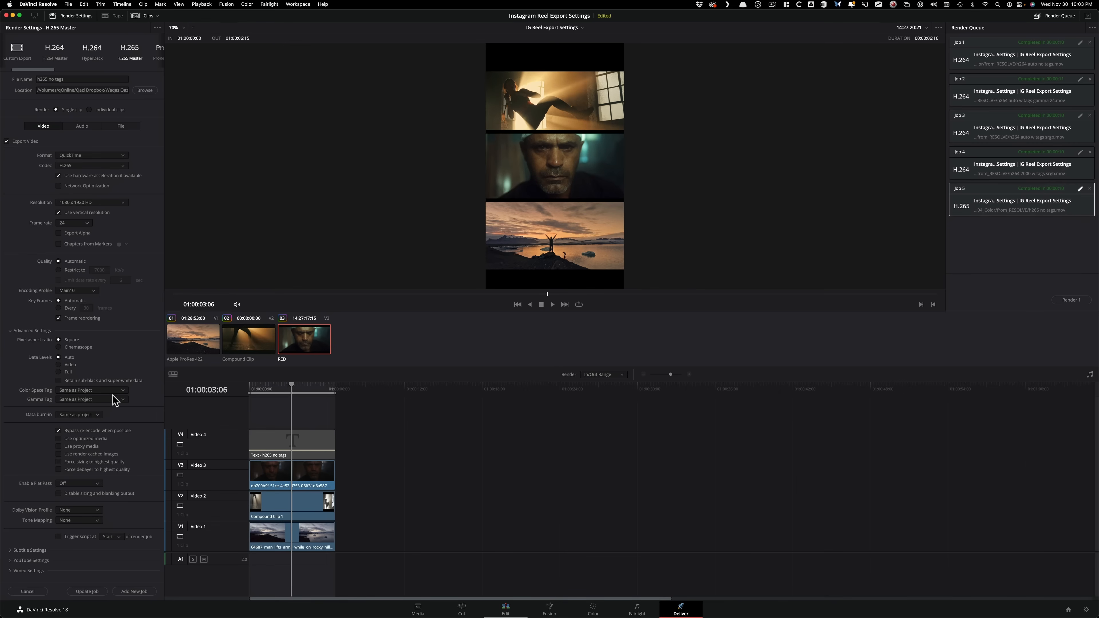
{"action": "mouse_move", "coordinate": [173, 398]}
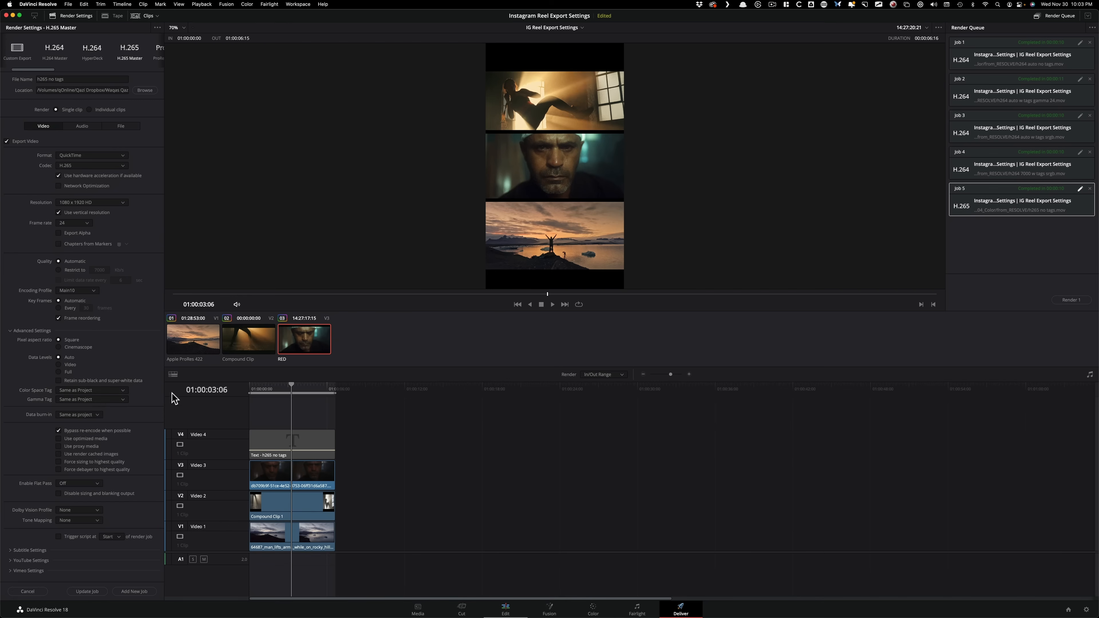
{"action": "mouse_move", "coordinate": [158, 85]}
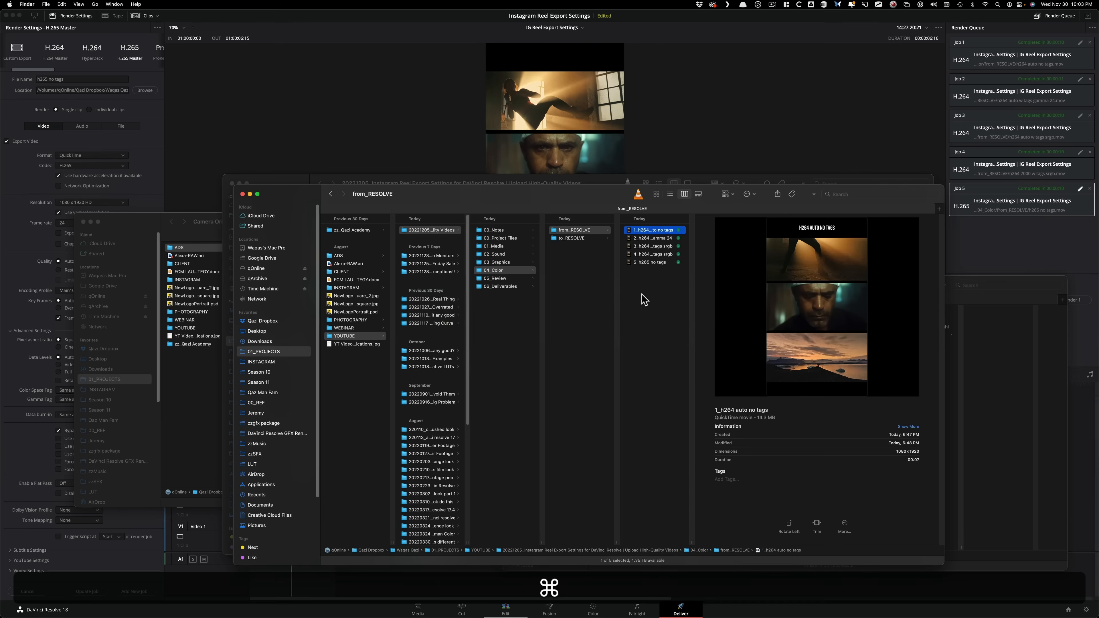
{"action": "mouse_move", "coordinate": [854, 252]}
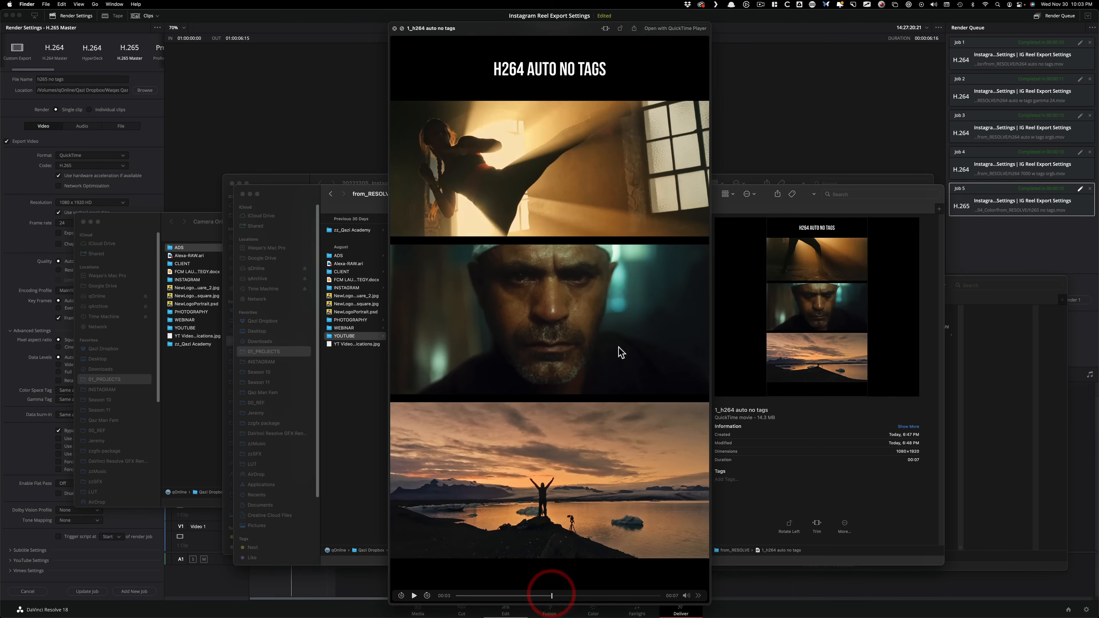
Step: Switch with Cmd-Tab to the Finder window showing the from_RESOLVE exports
{"action": "key", "text": "cmd+tab"}
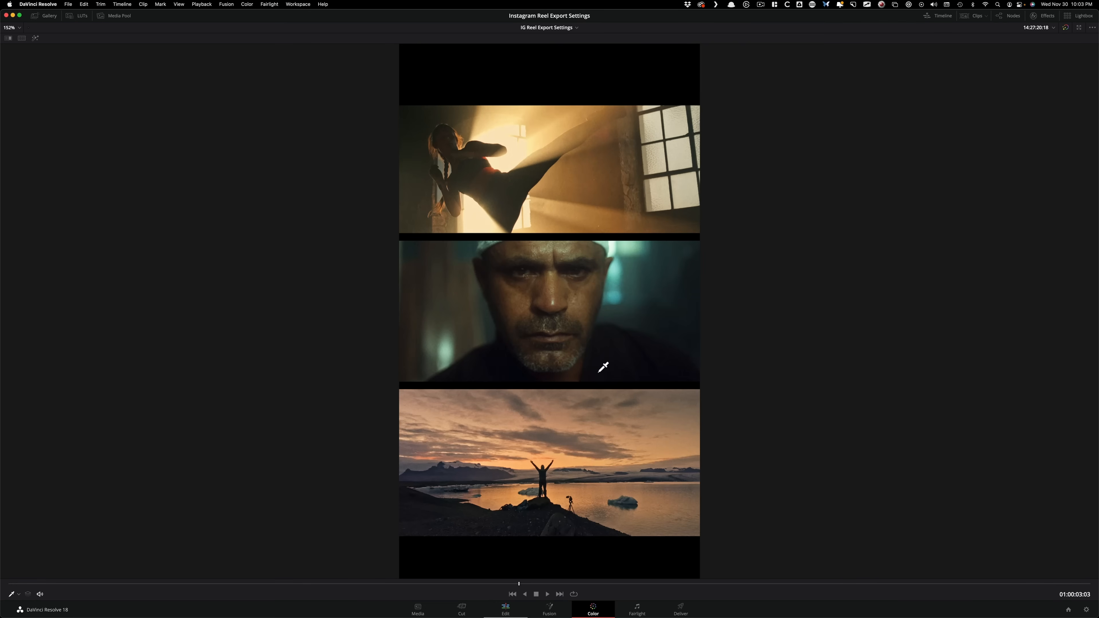
{"action": "mouse_move", "coordinate": [669, 523]}
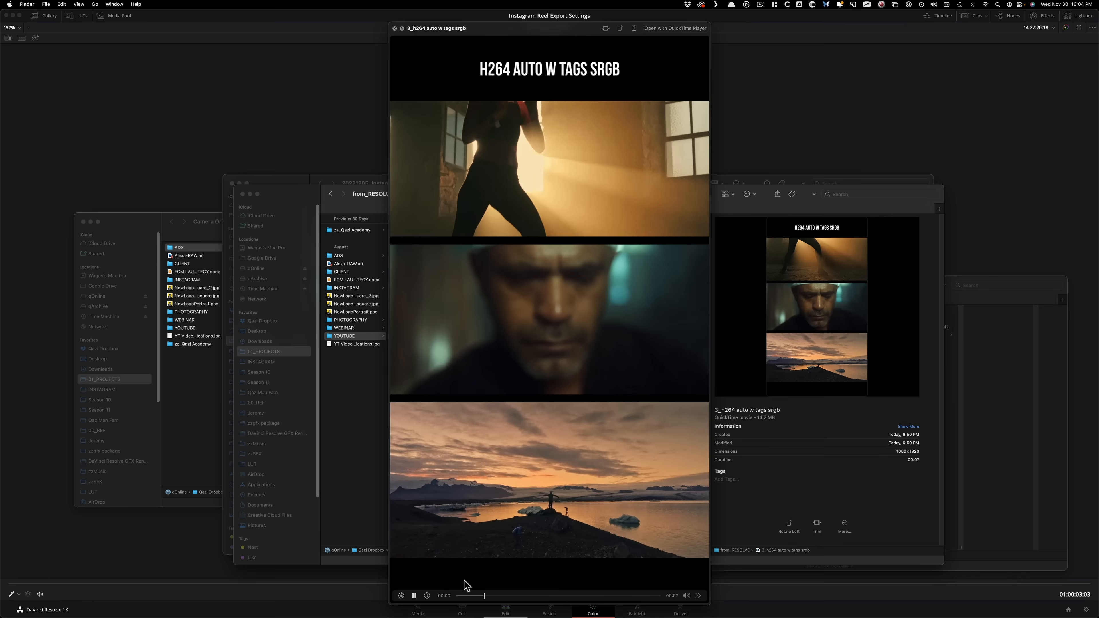
Step: Scrub the Quick Look preview back to its opening frames
{"action": "left_click_drag", "start_coordinate": [483, 596], "coordinate": [510, 595]}
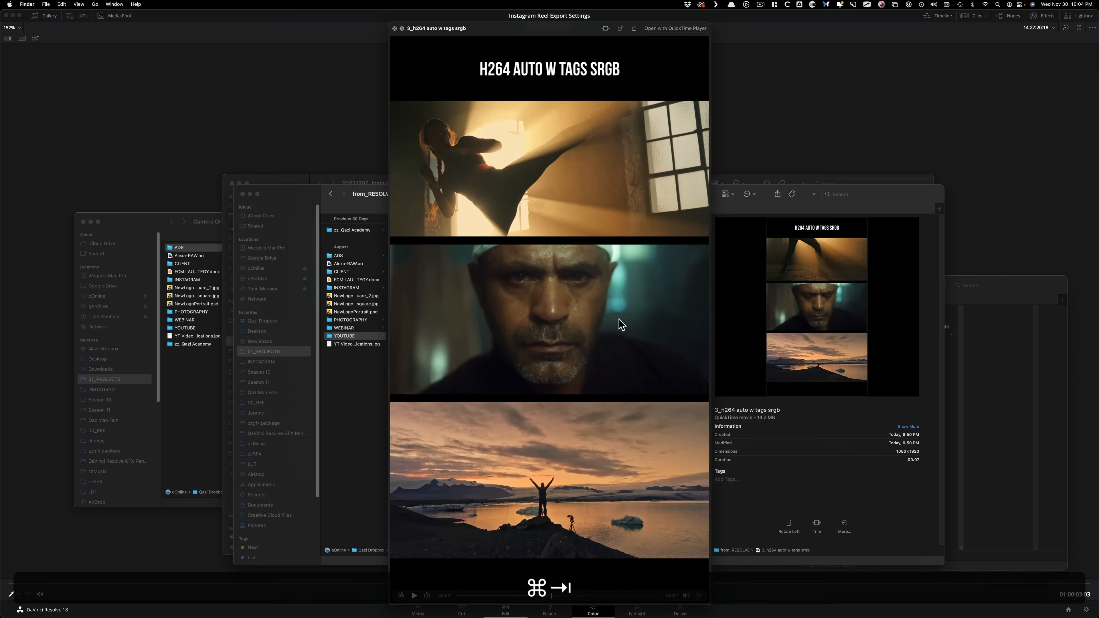
{"action": "mouse_move", "coordinate": [961, 344]}
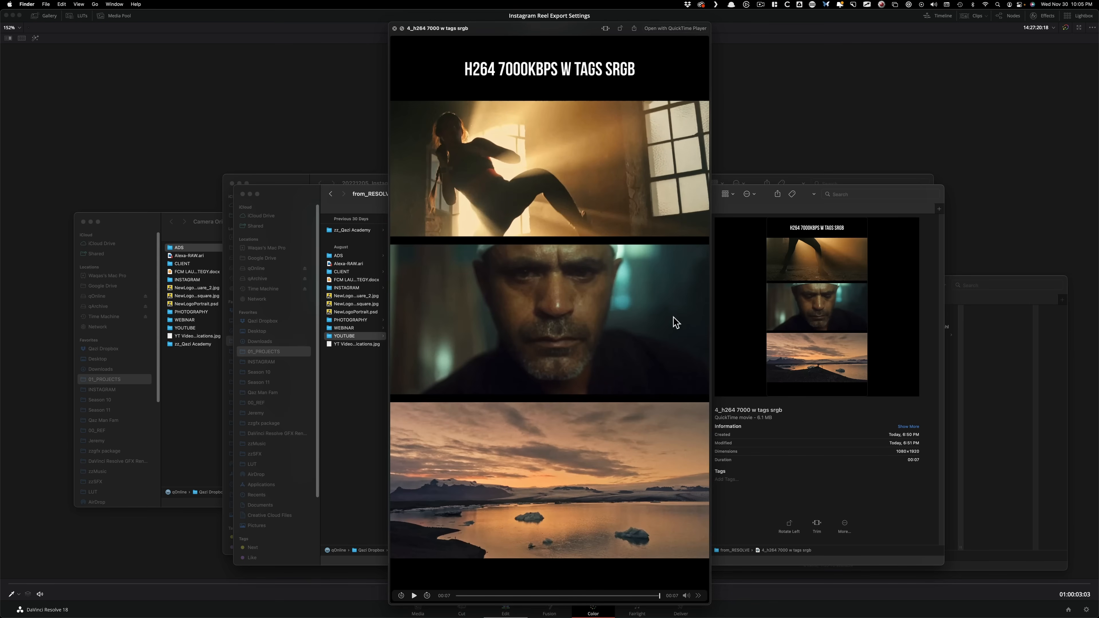
{"action": "mouse_move", "coordinate": [651, 319]}
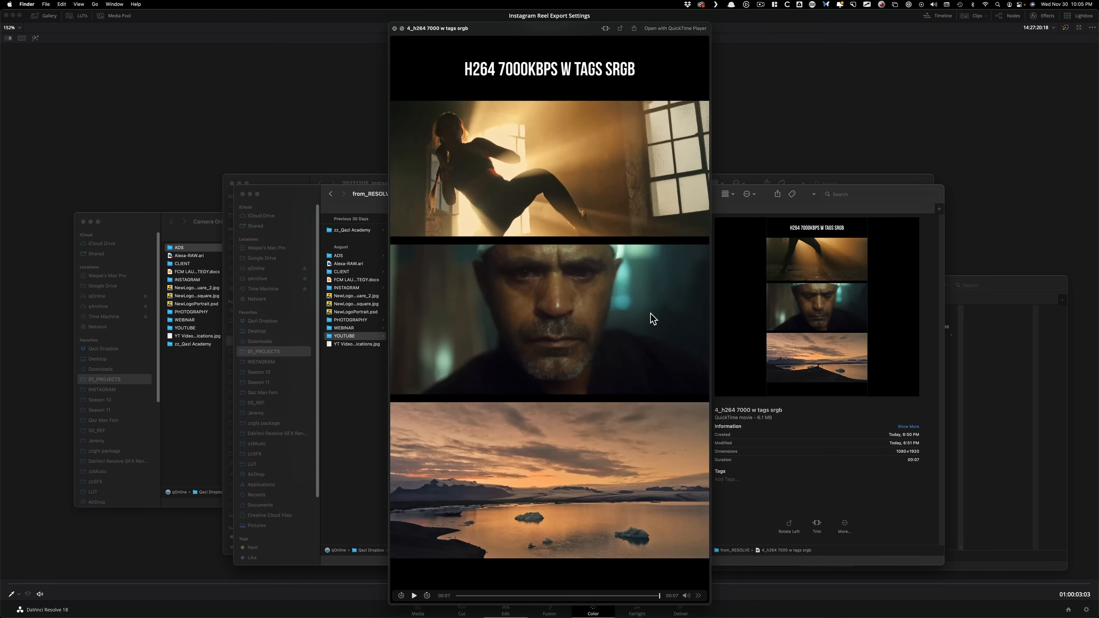
Step: Stop the Quick Look preview playback via its transport control
{"action": "left_click", "coordinate": [413, 595]}
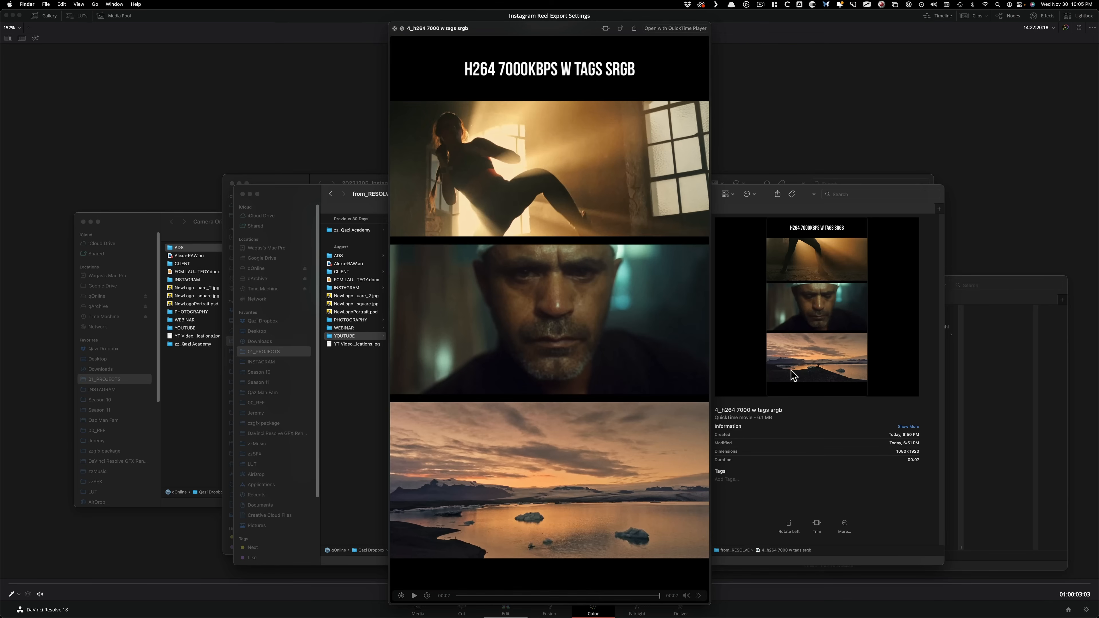
{"action": "mouse_move", "coordinate": [636, 337]}
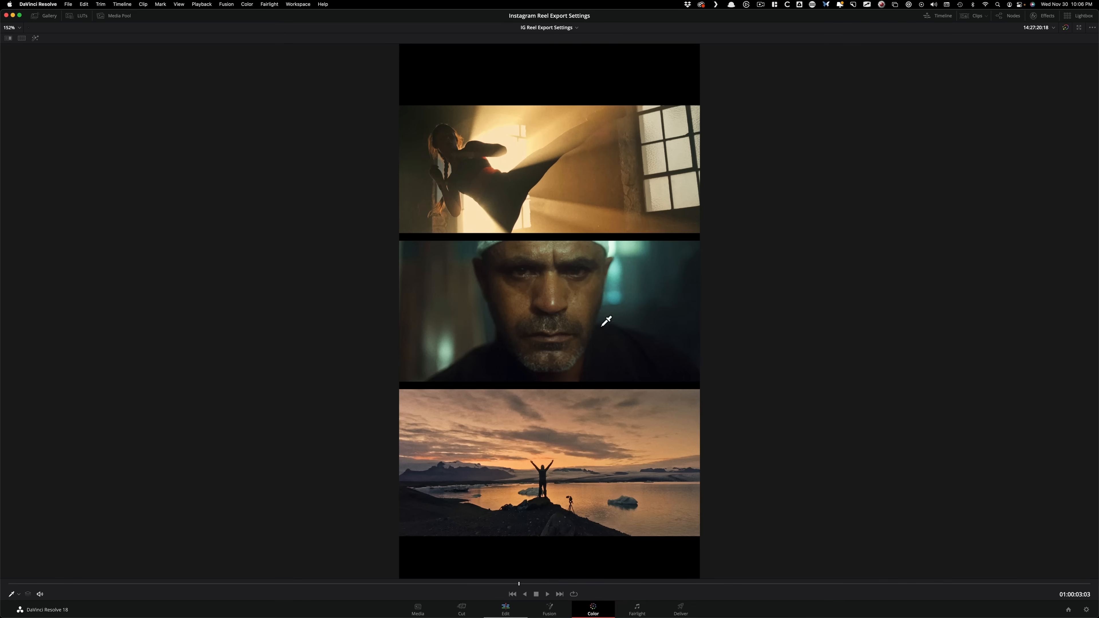
{"action": "mouse_move", "coordinate": [848, 329]}
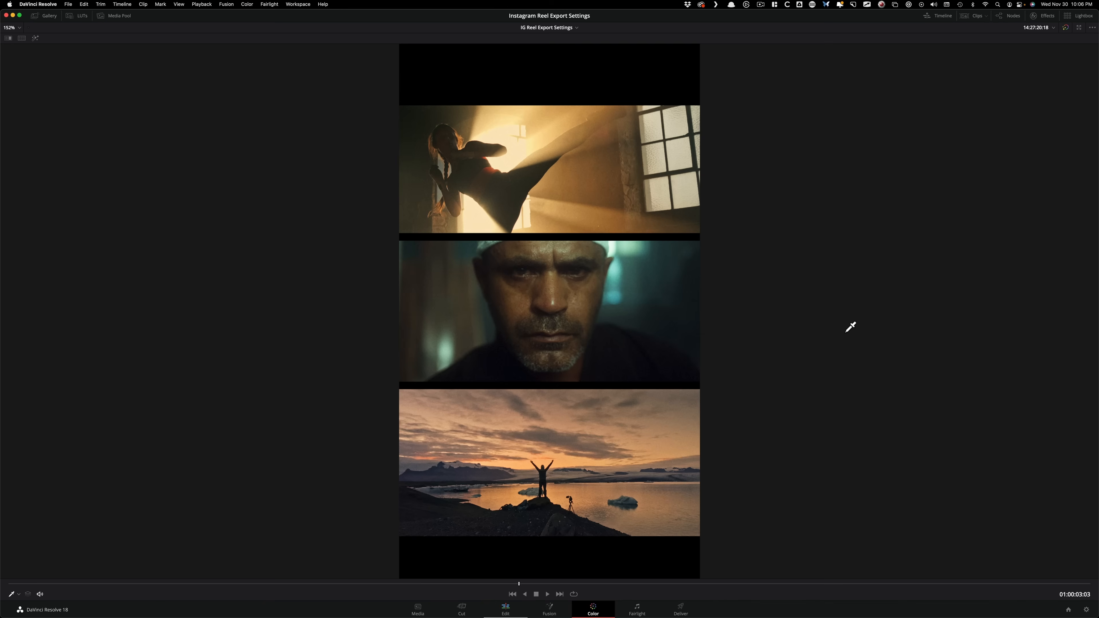
{"action": "mouse_move", "coordinate": [545, 312]}
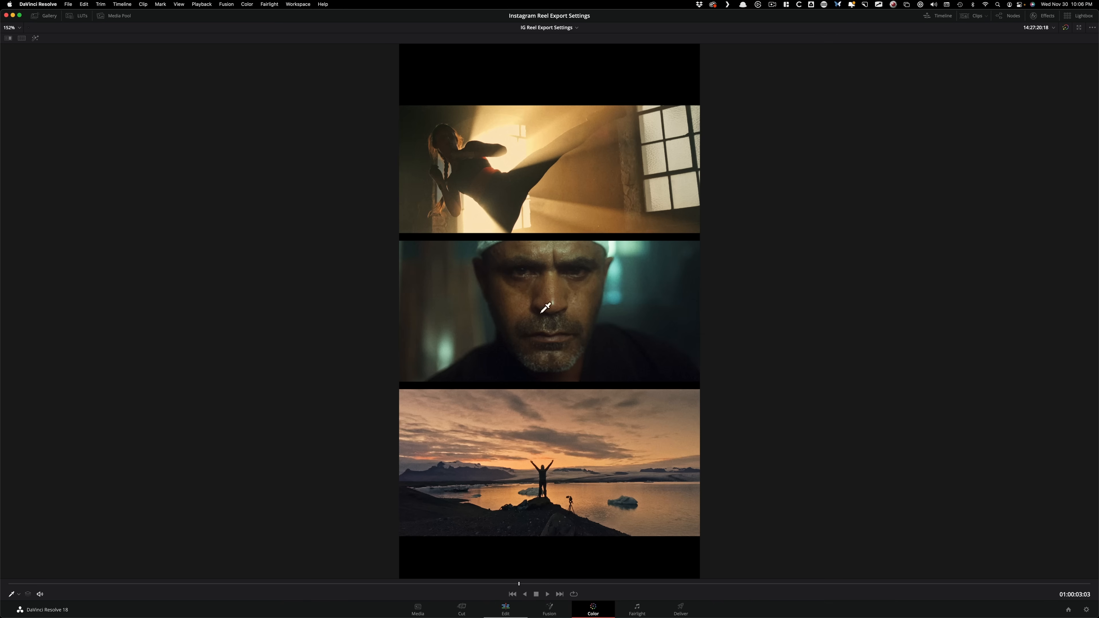
Step: In Chrome, step through the uploaded Instagram reels between the Gamma 2.4 and sRGB versions, then leave the browser
{"action": "key", "text": "Cmd+Tab"}
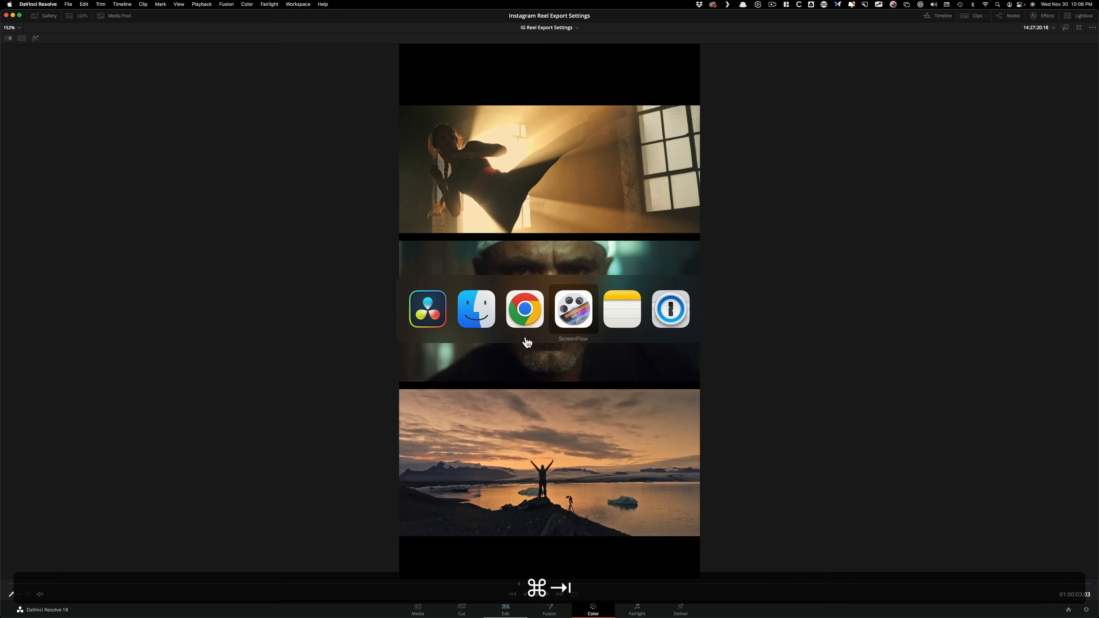
{"action": "left_click", "coordinate": [525, 313]}
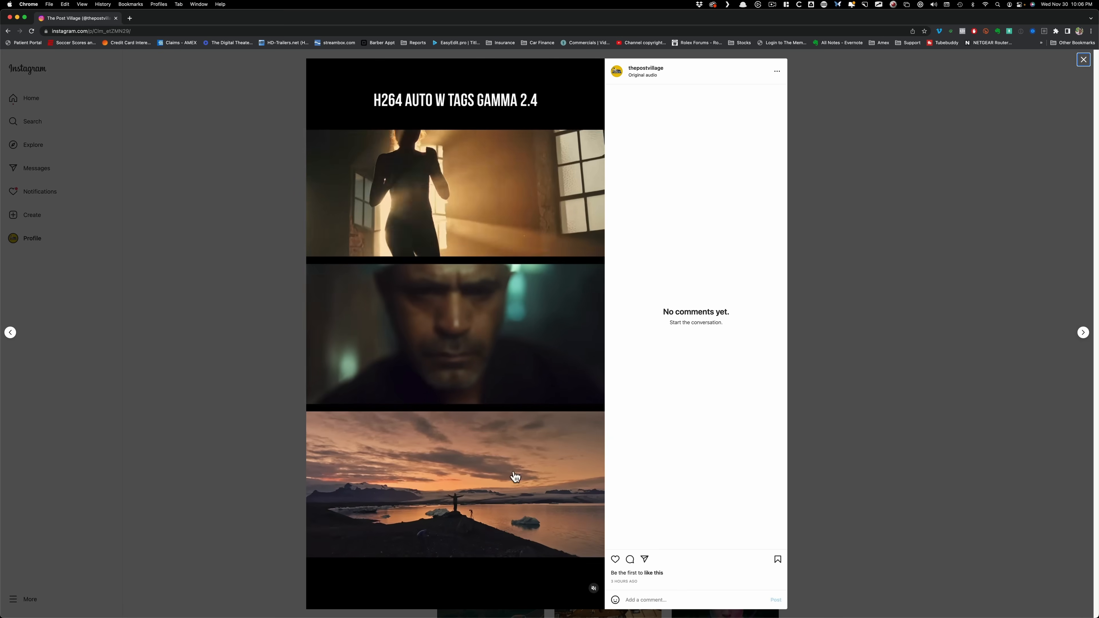
{"action": "left_click", "coordinate": [1082, 332]}
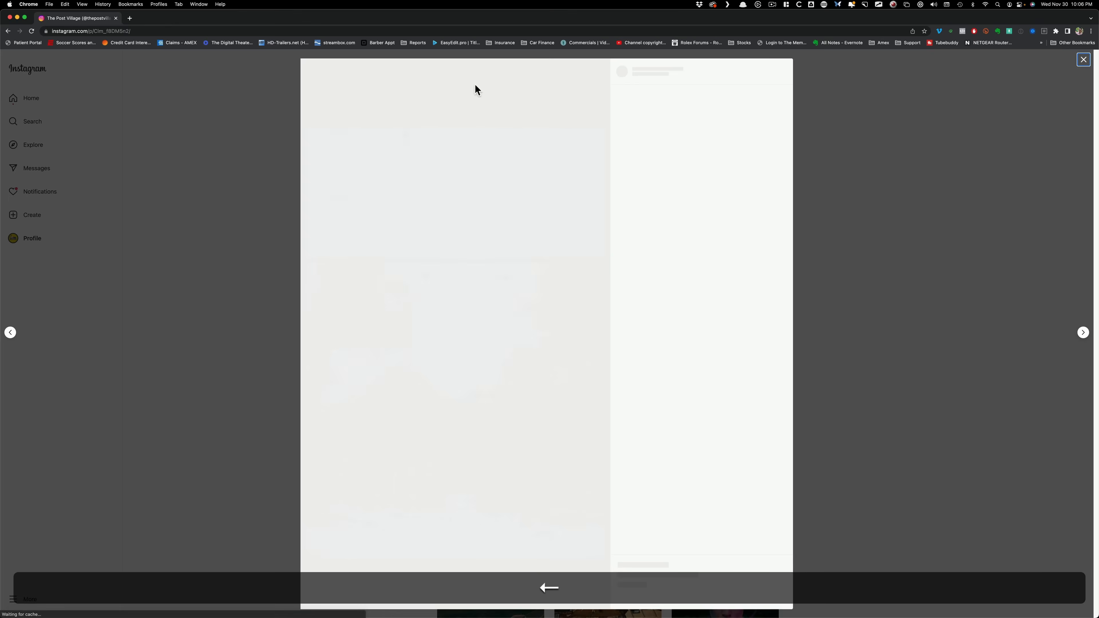
{"action": "left_click", "coordinate": [1083, 332]}
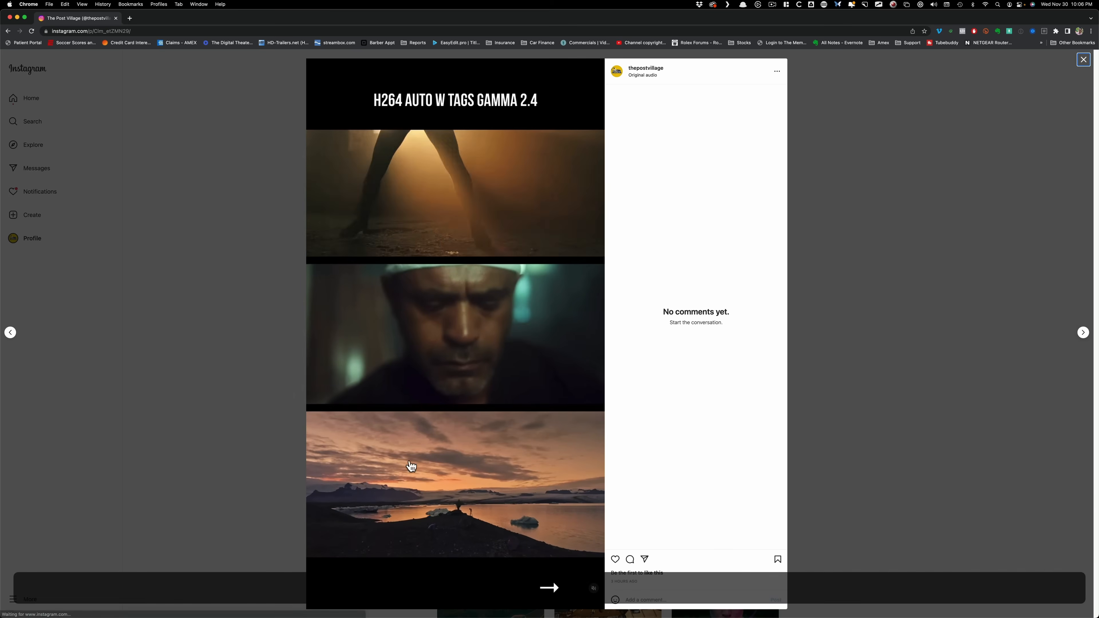
{"action": "left_click", "coordinate": [1083, 332]}
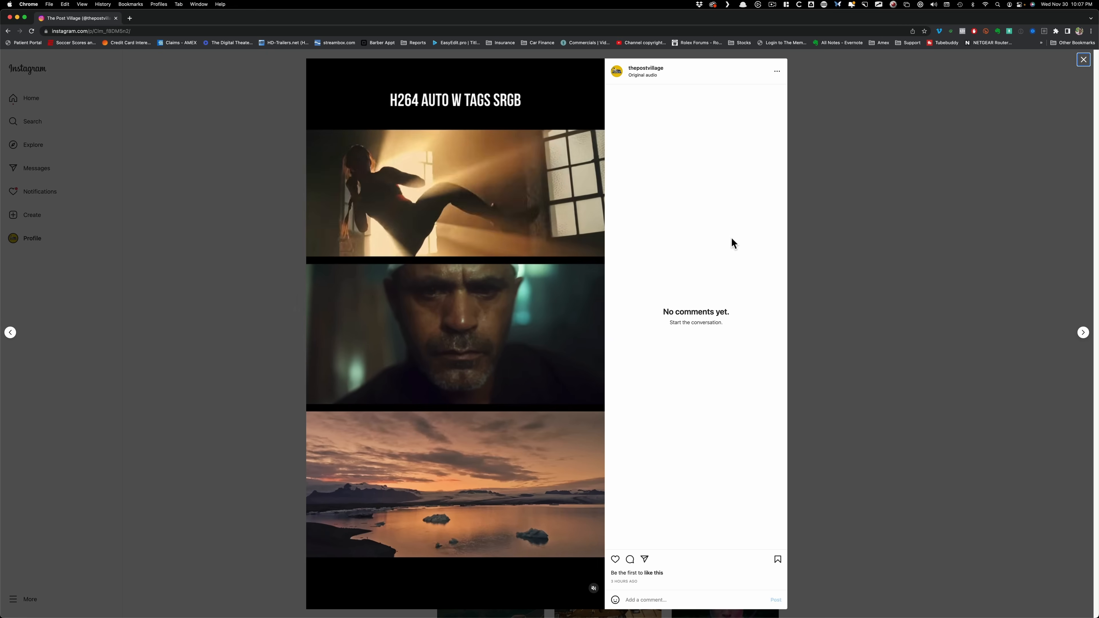
{"action": "key", "text": "cmd+tab"}
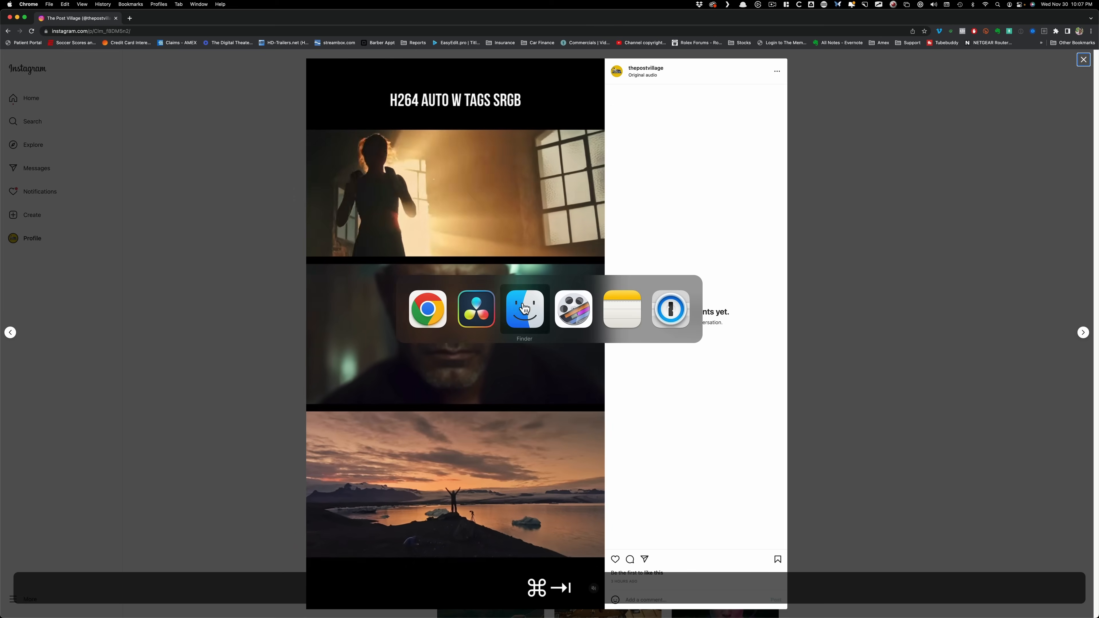
Step: Reload job 3's H.264 settings on Deliver and review its advanced options with automatic quality, Rec.709 and sRGB tags
{"action": "left_click", "coordinate": [475, 309]}
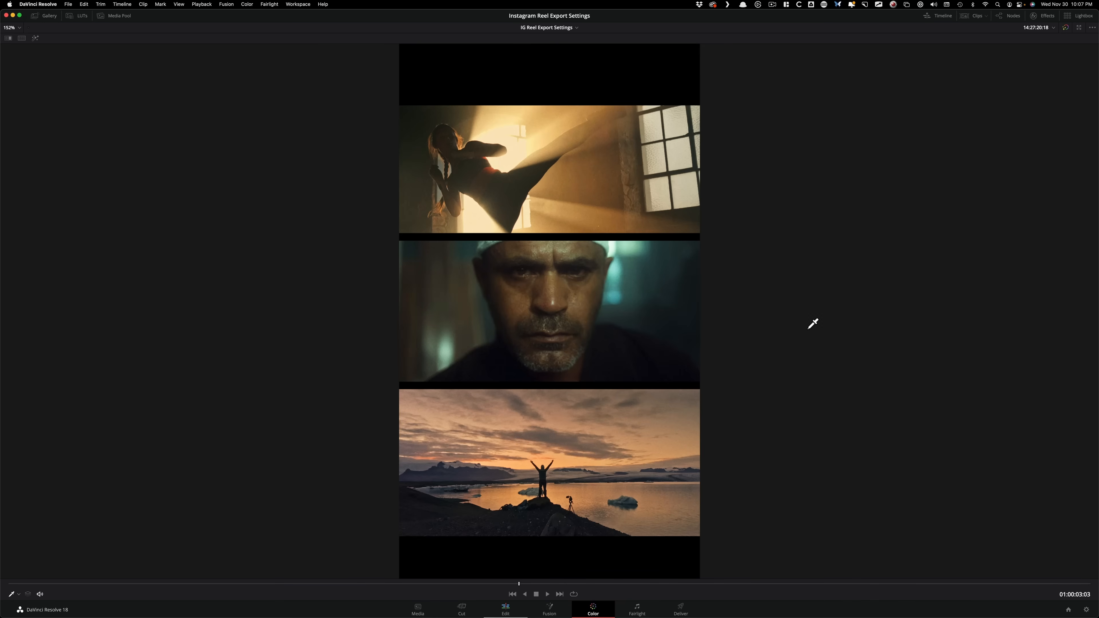
{"action": "left_click", "coordinate": [678, 610]}
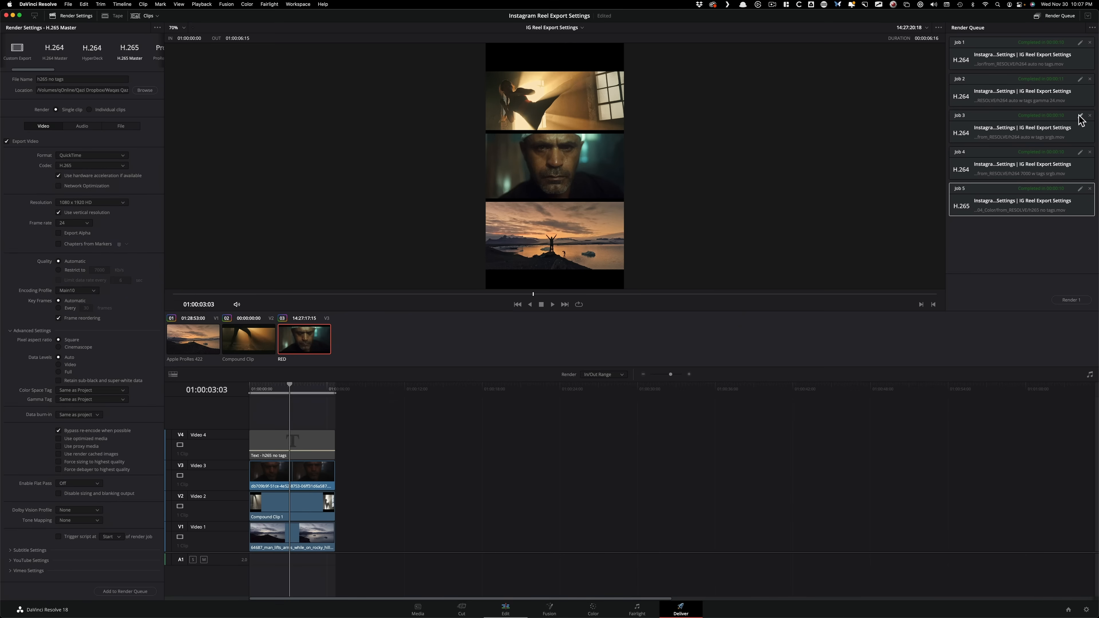
{"action": "left_click", "coordinate": [1020, 132]}
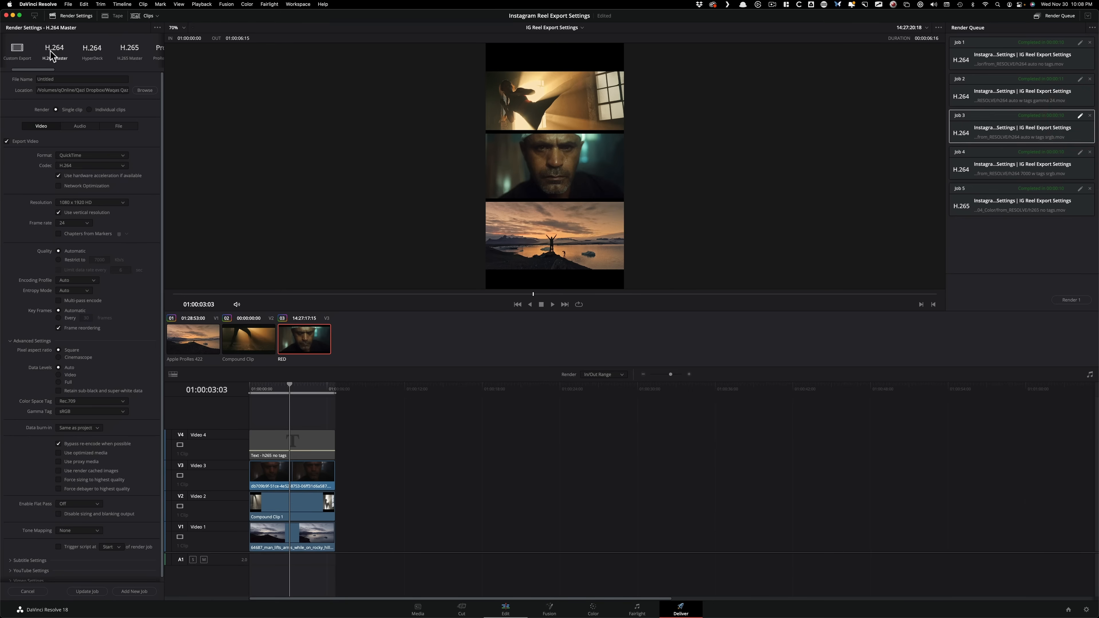
{"action": "mouse_move", "coordinate": [83, 254]}
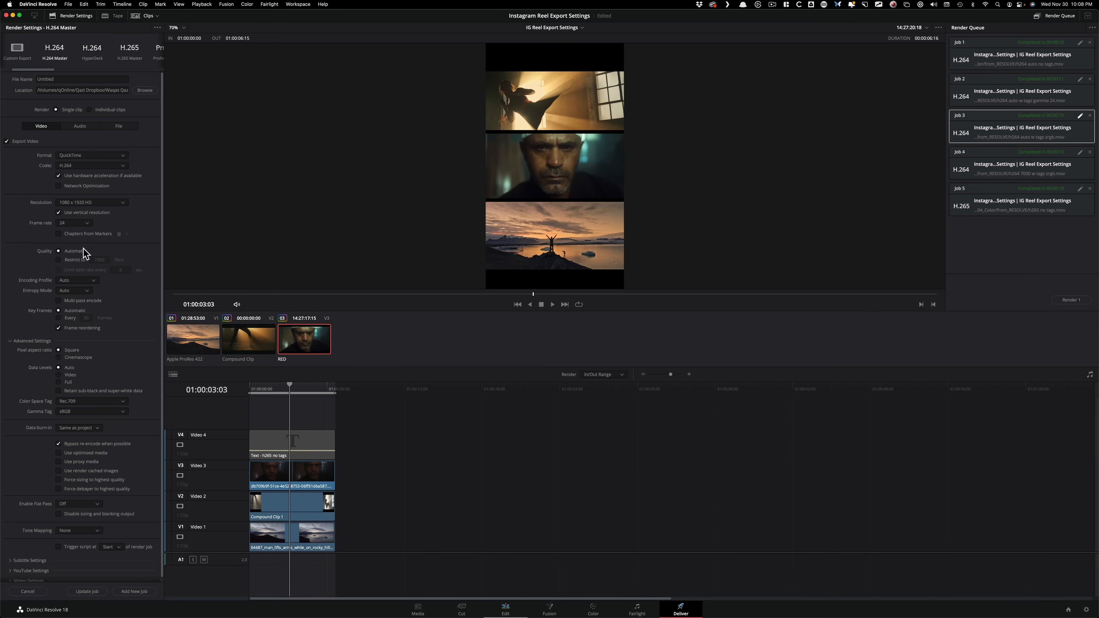
{"action": "mouse_move", "coordinate": [79, 279]}
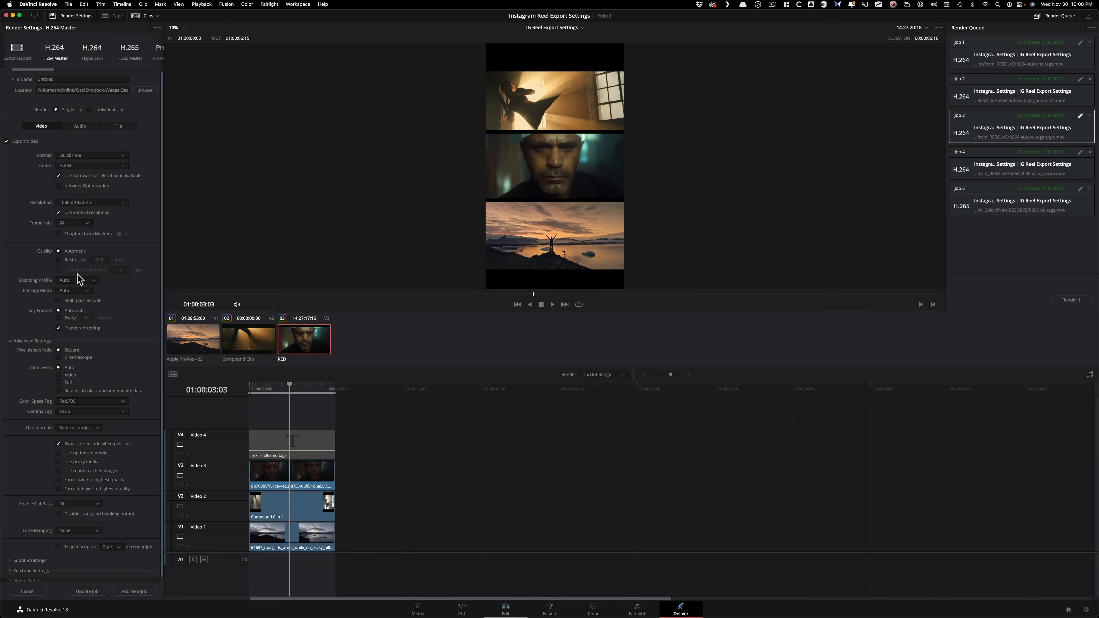
{"action": "mouse_move", "coordinate": [64, 156]}
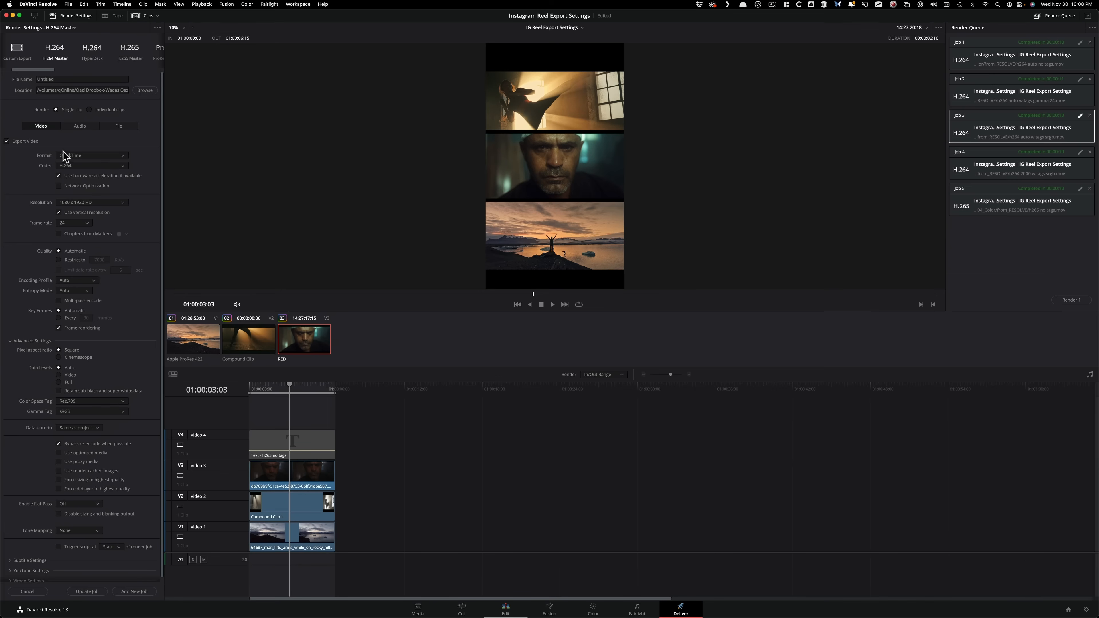
{"action": "left_click", "coordinate": [30, 341]}
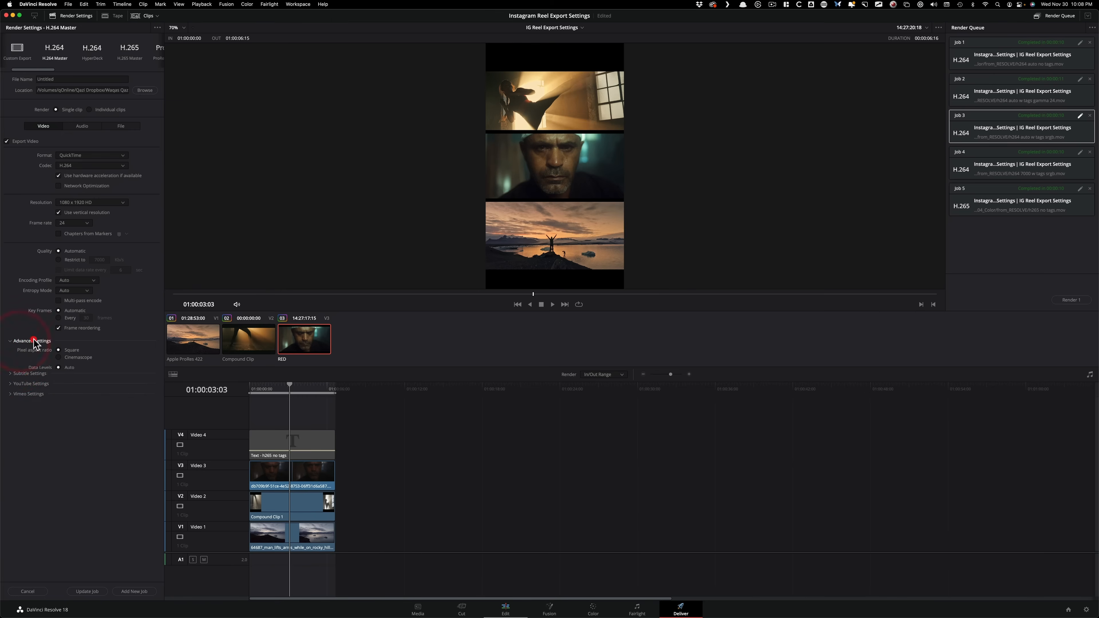
{"action": "left_click", "coordinate": [31, 341]}
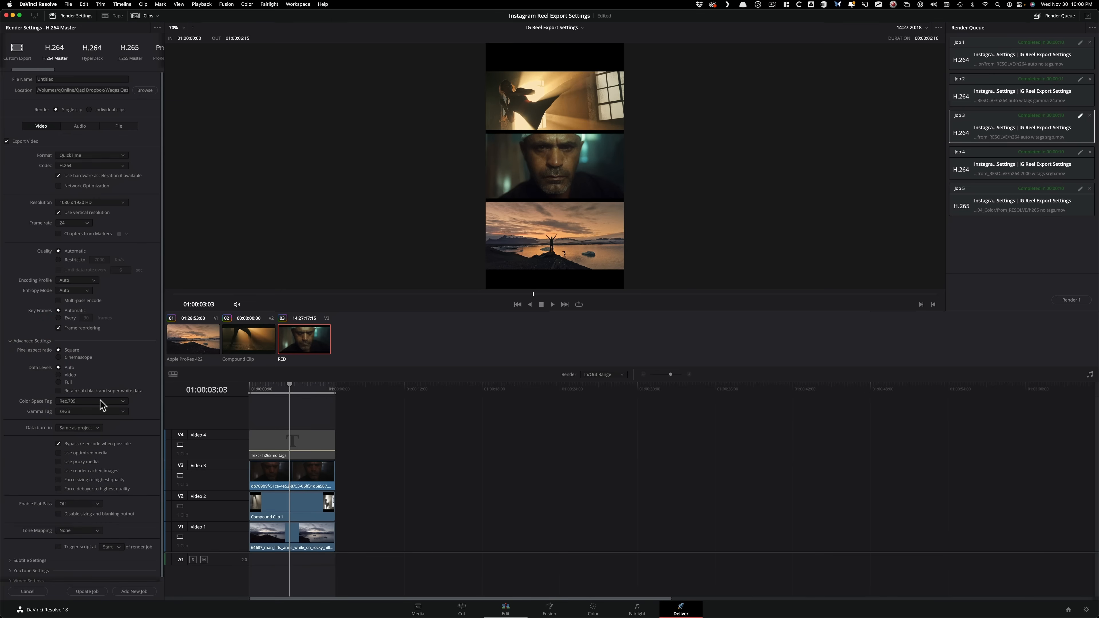
{"action": "mouse_move", "coordinate": [131, 417]}
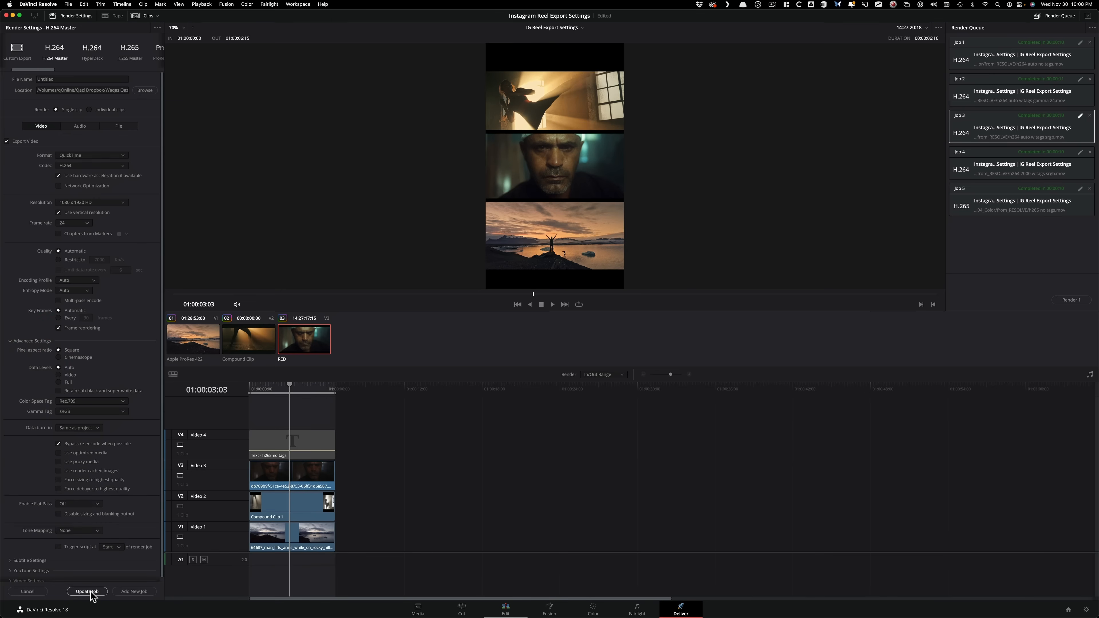
{"action": "mouse_move", "coordinate": [625, 489]}
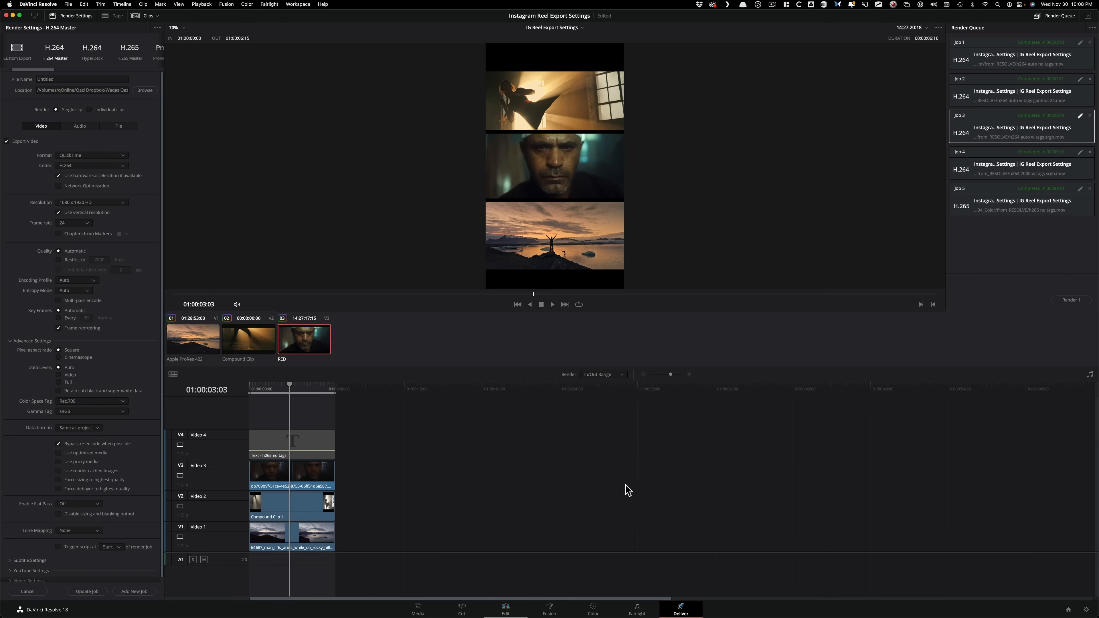